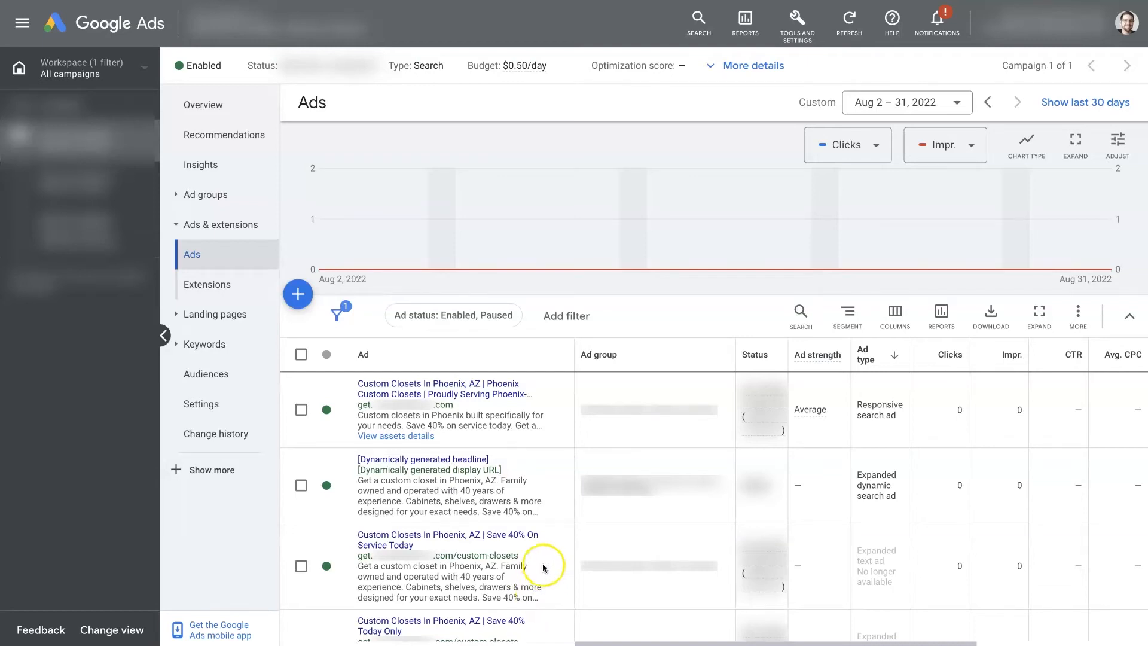
{"action": "mouse_move", "coordinate": [585, 416]}
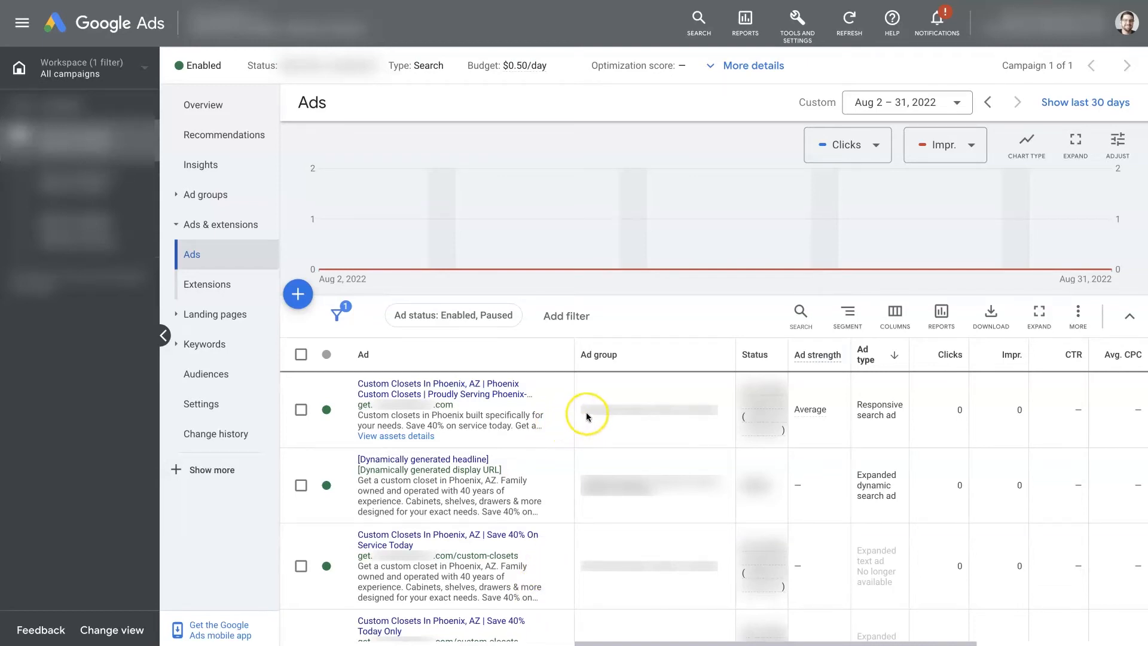
Scroll down through the ad edit page and back up to the Preview panel.
{"action": "scroll", "scroll_direction": "down", "scroll_amount": 3}
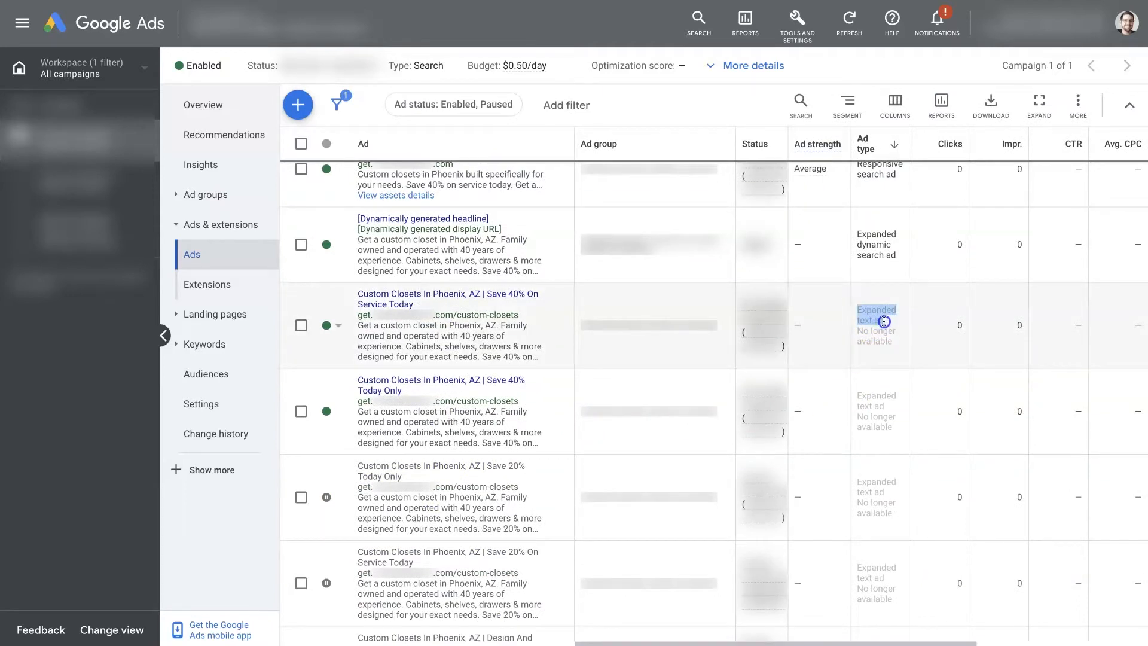
{"action": "mouse_move", "coordinate": [524, 325]}
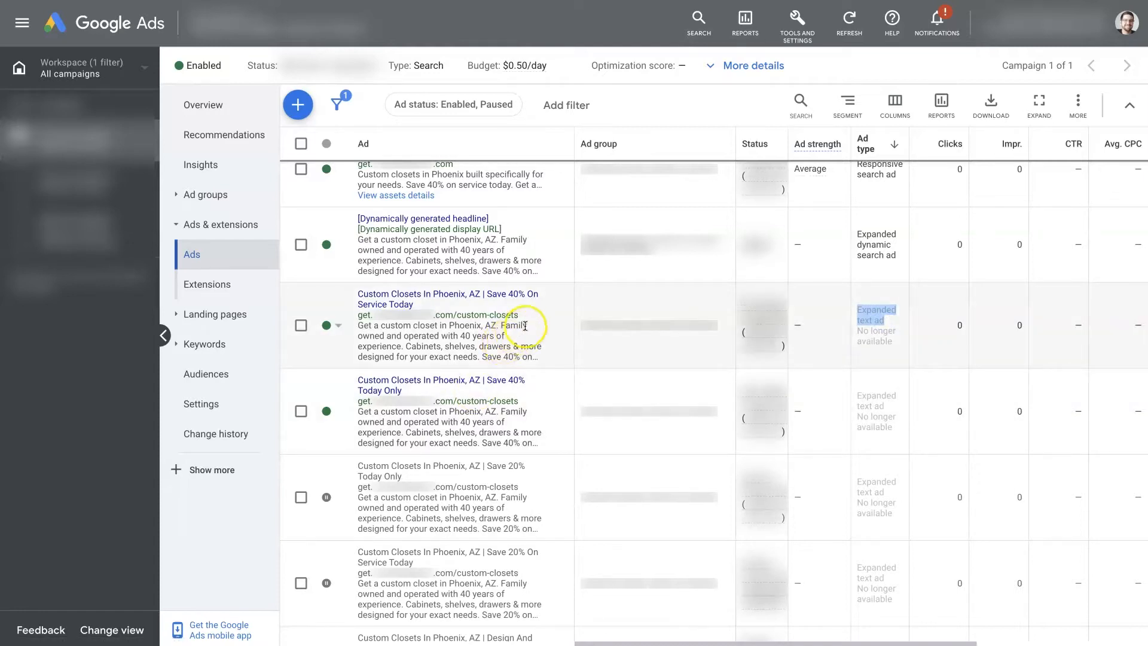
{"action": "mouse_move", "coordinate": [533, 335]}
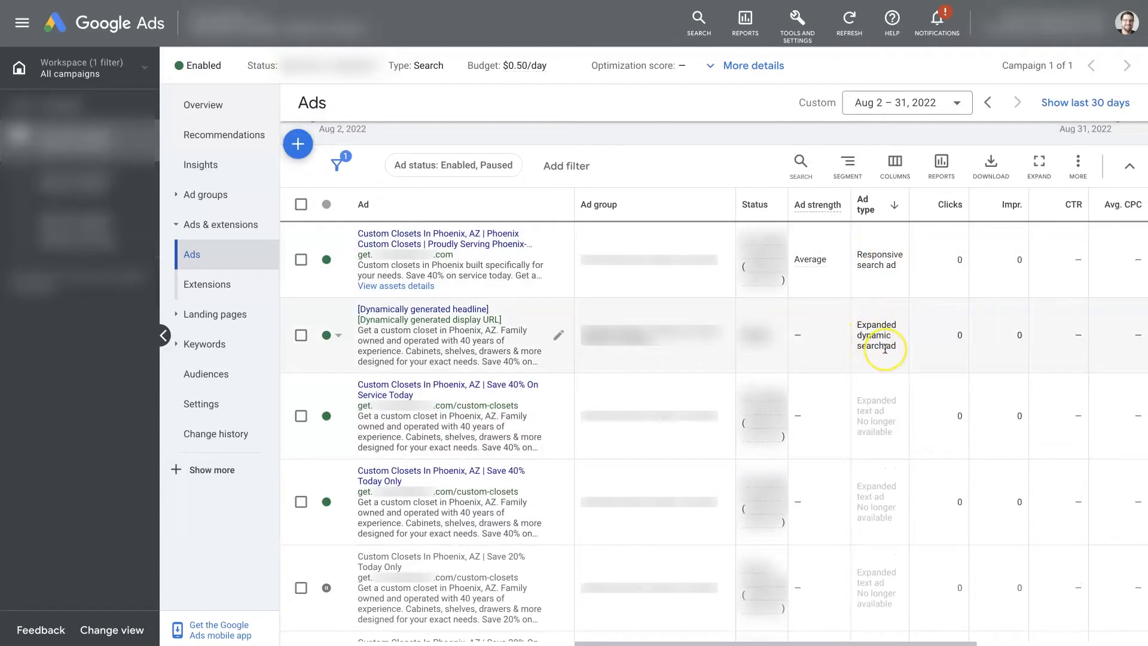
{"action": "mouse_move", "coordinate": [884, 350]}
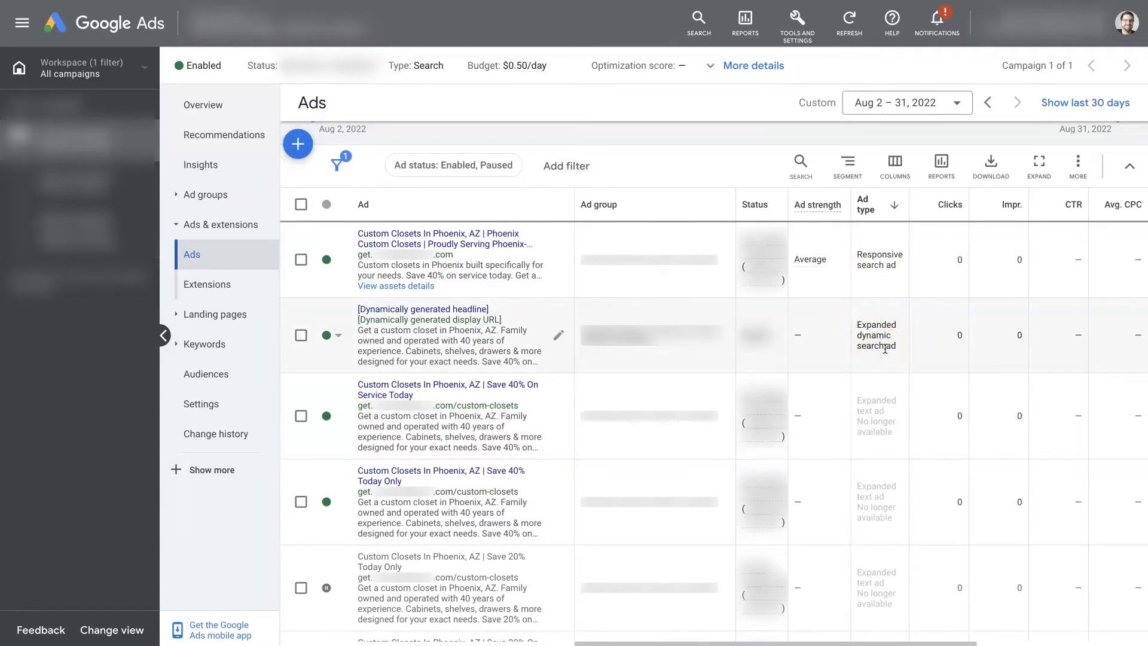
{"action": "mouse_move", "coordinate": [538, 484]}
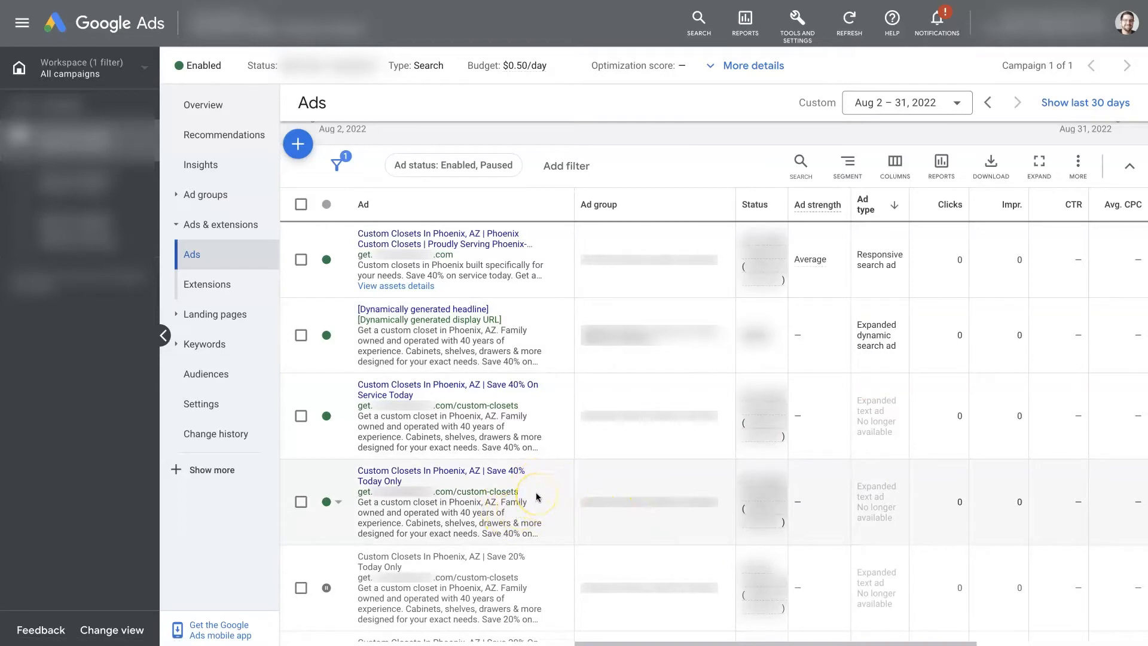
{"action": "mouse_move", "coordinate": [545, 458]}
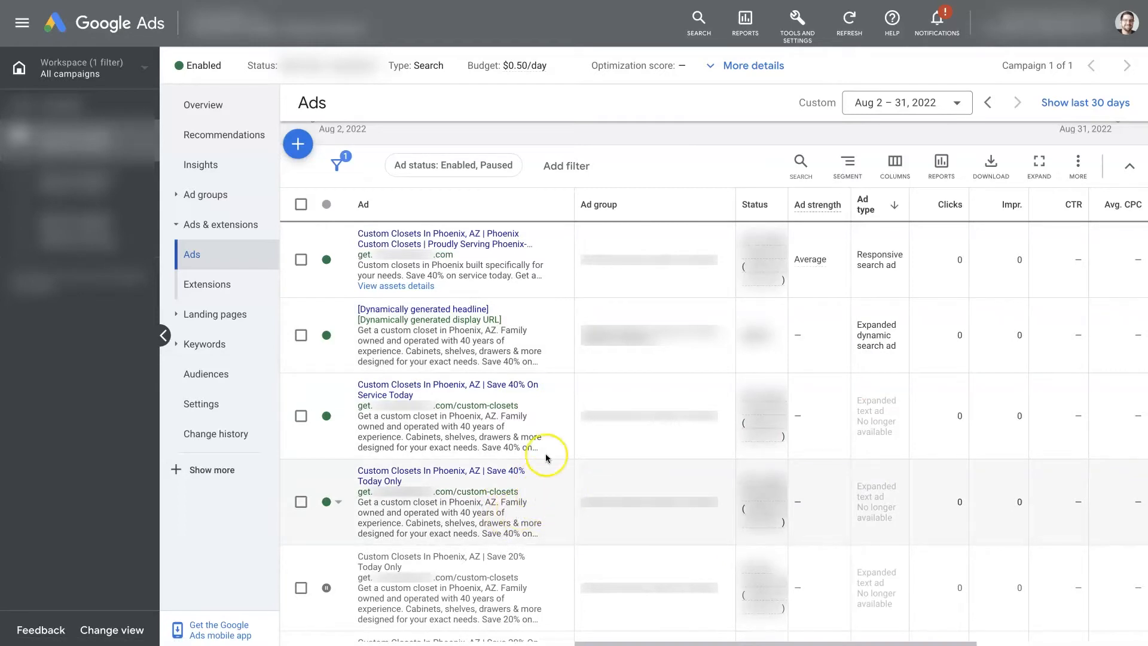
{"action": "mouse_move", "coordinate": [586, 499]}
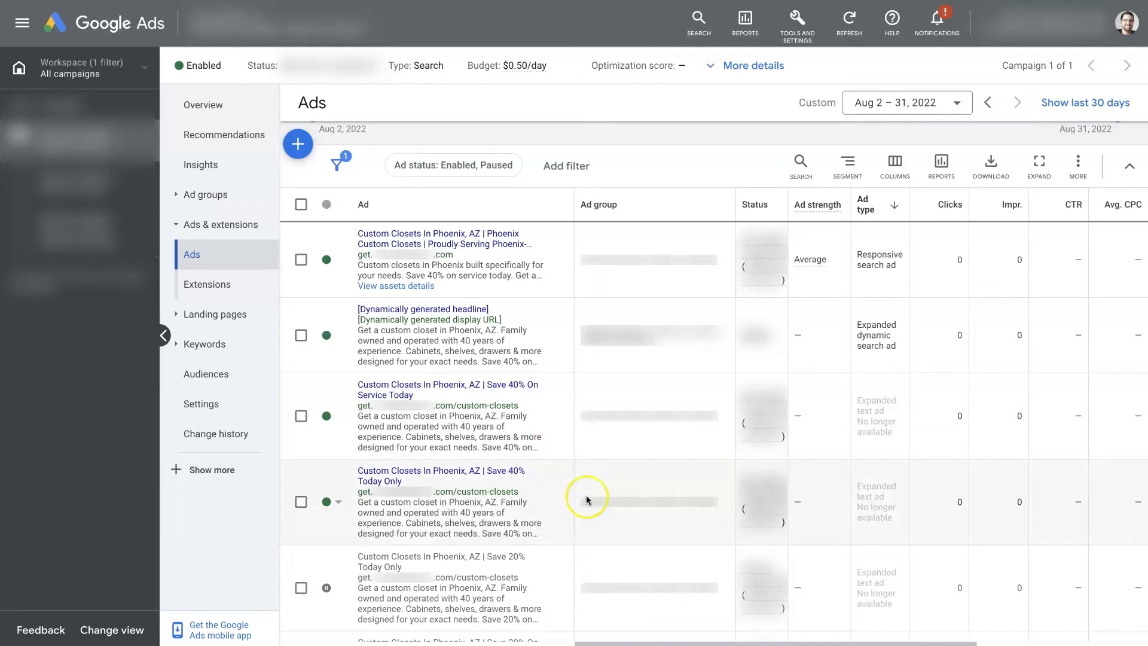
{"action": "mouse_move", "coordinate": [462, 493]}
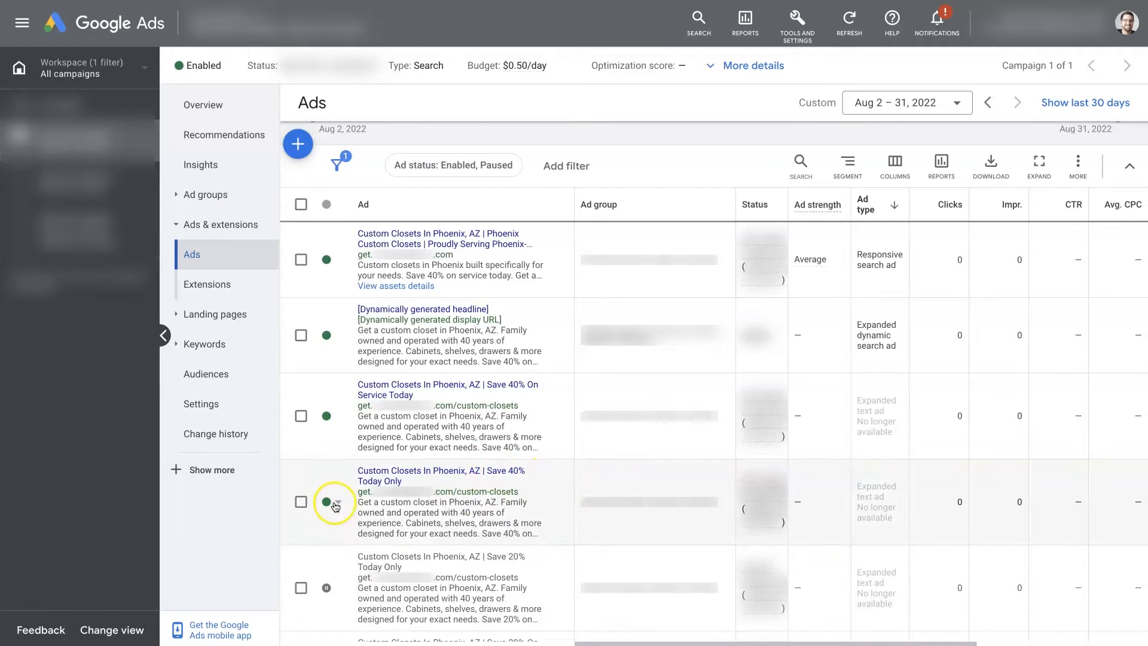
{"action": "mouse_move", "coordinate": [588, 507]}
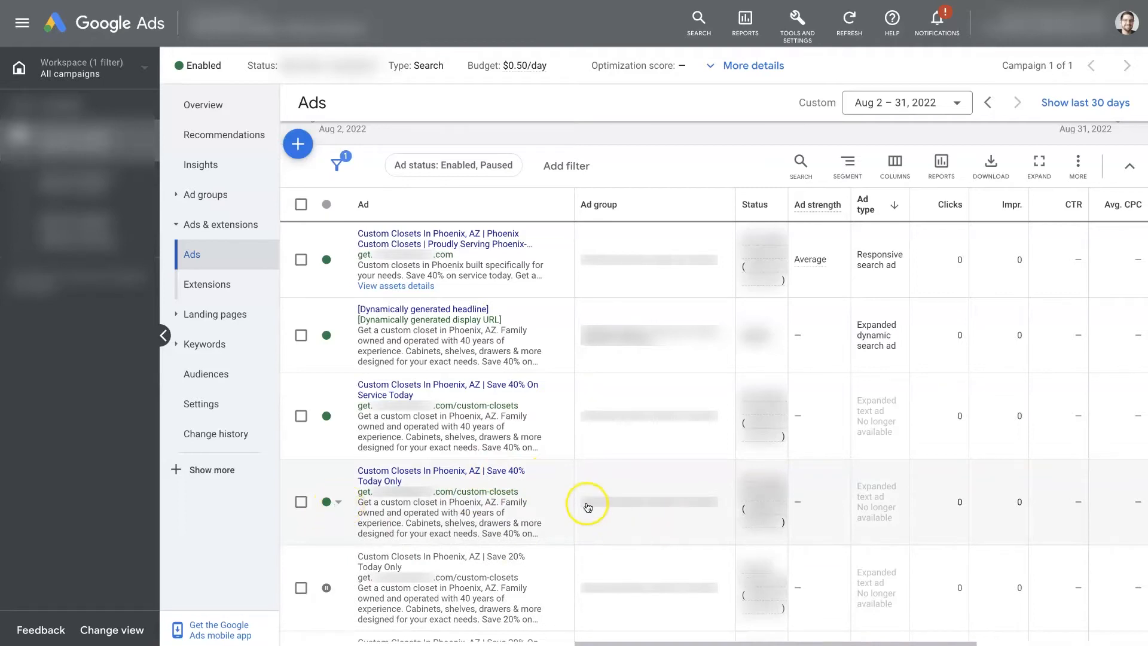
{"action": "mouse_move", "coordinate": [545, 489]}
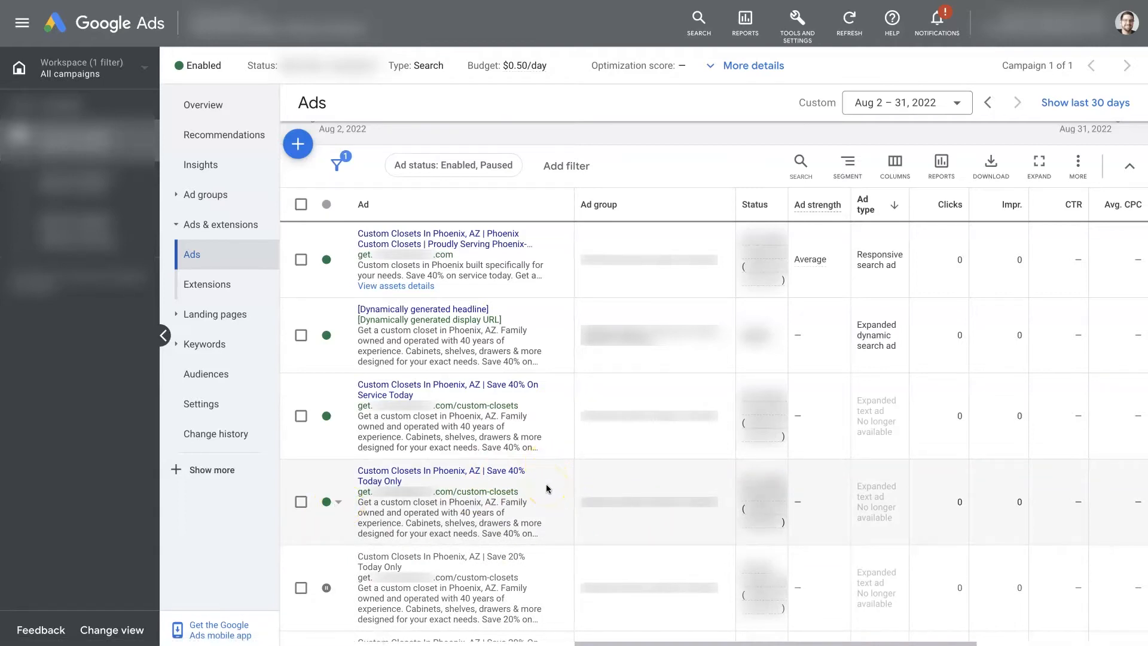
{"action": "mouse_move", "coordinate": [542, 335]}
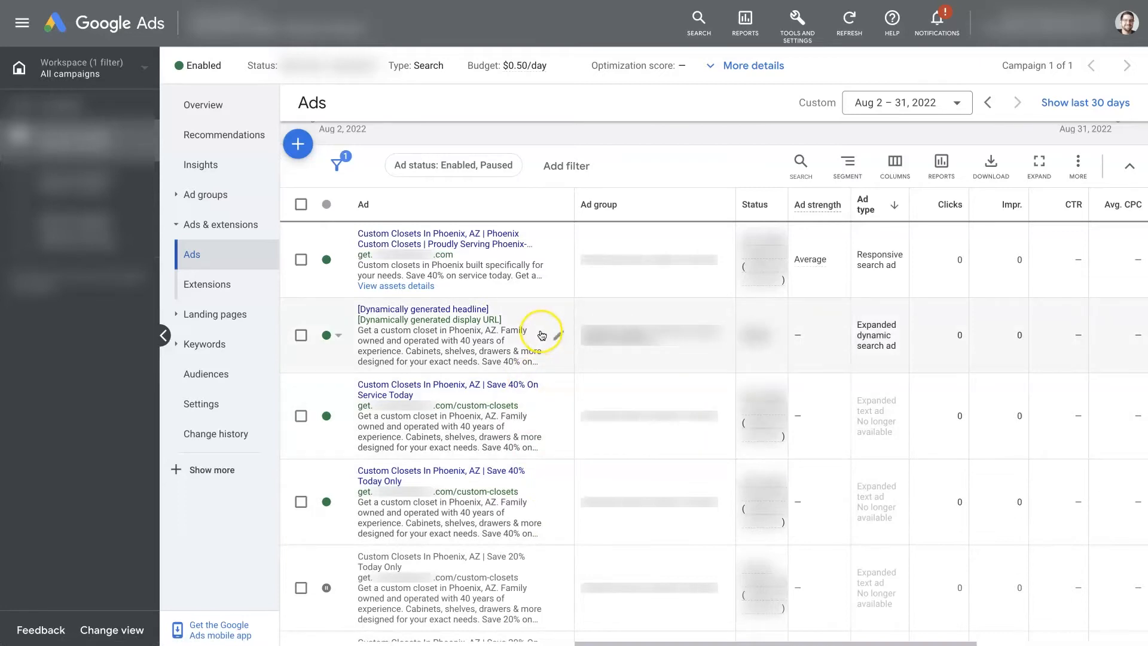
{"action": "mouse_move", "coordinate": [533, 262]}
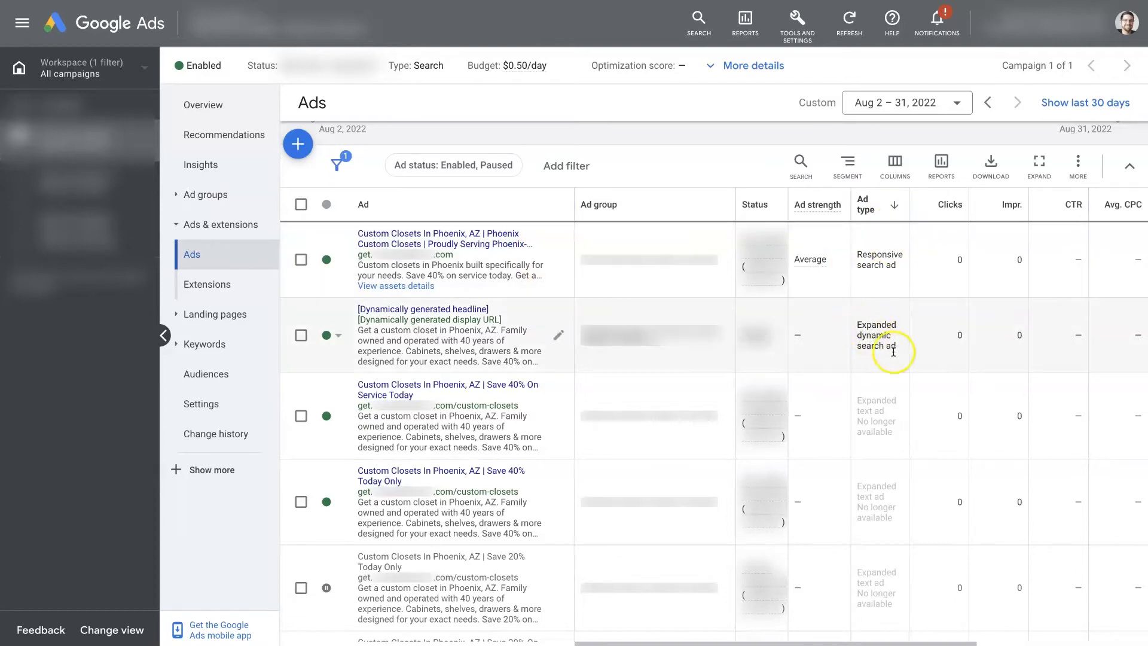
{"action": "mouse_move", "coordinate": [523, 290]}
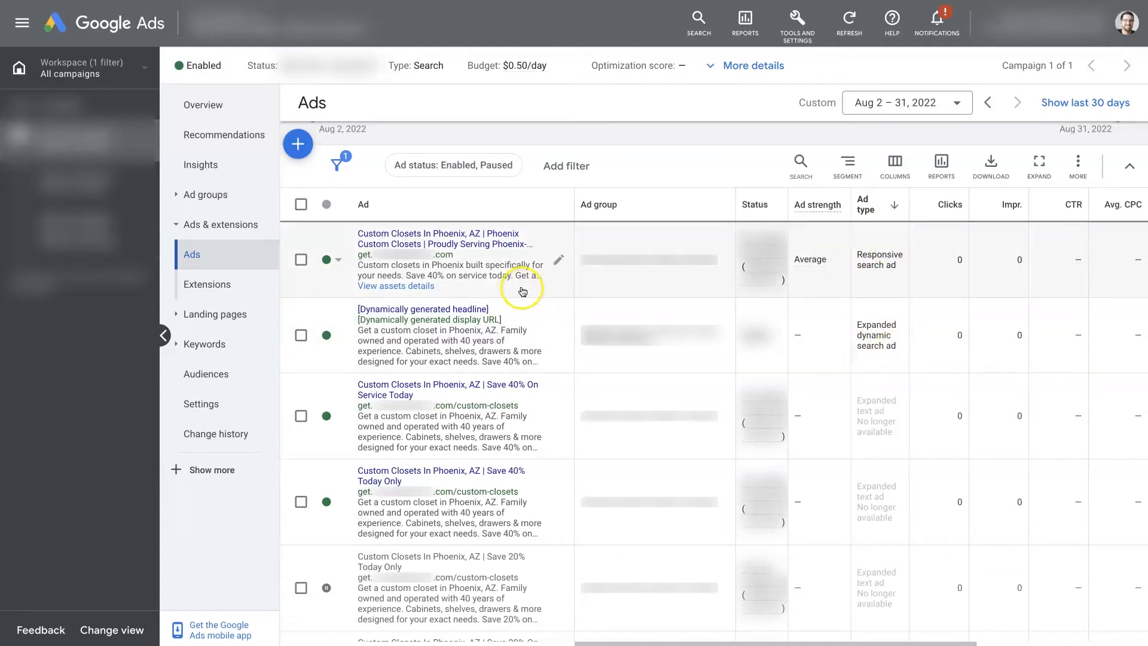
{"action": "mouse_move", "coordinate": [559, 259]}
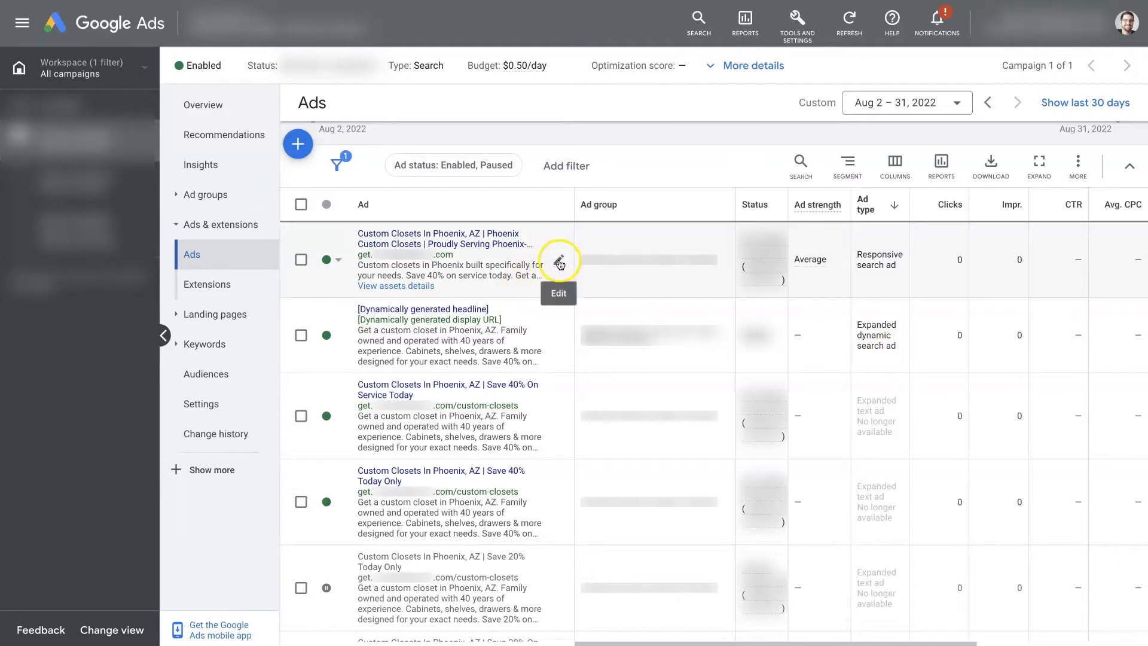
{"action": "mouse_move", "coordinate": [558, 335]}
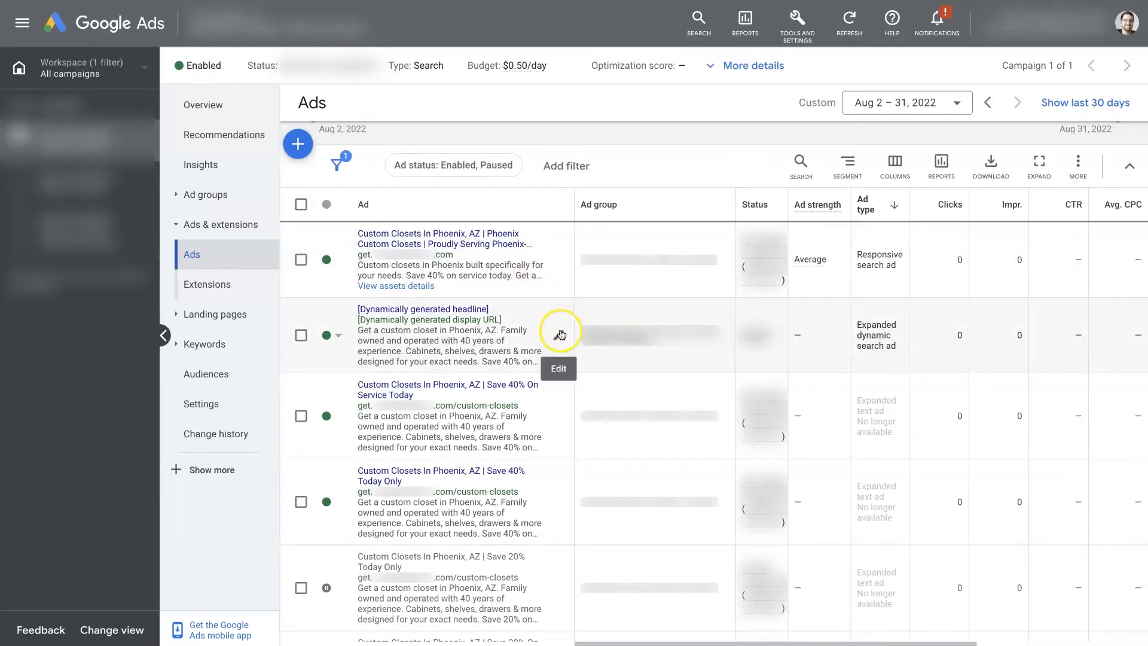
{"action": "mouse_move", "coordinate": [558, 340]}
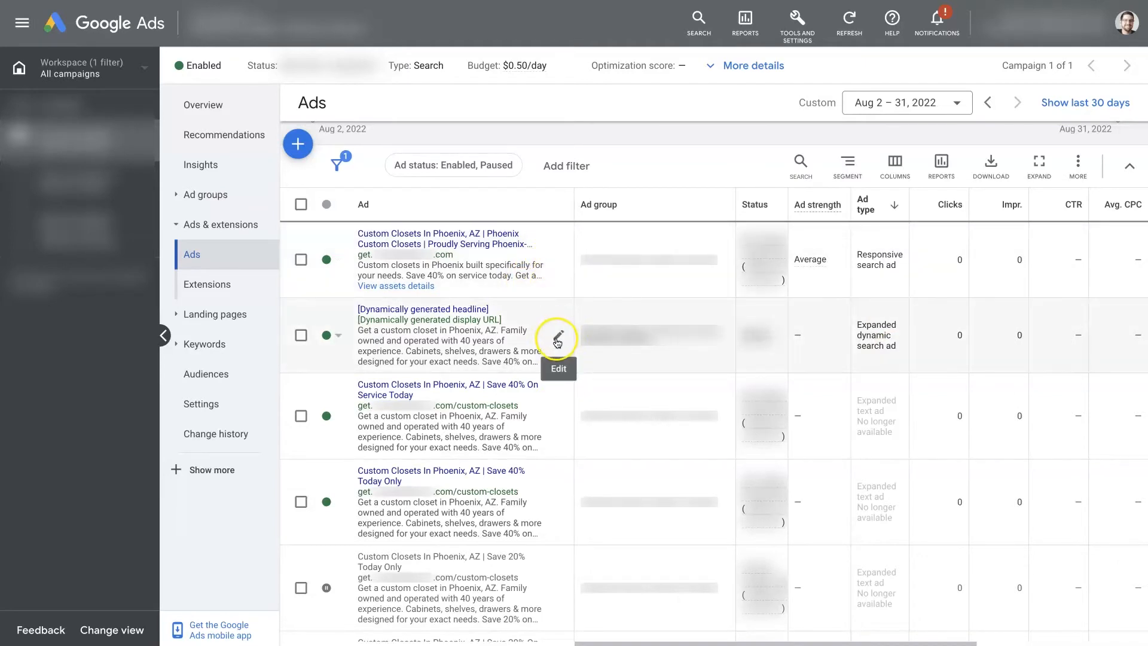
{"action": "mouse_move", "coordinate": [555, 503]}
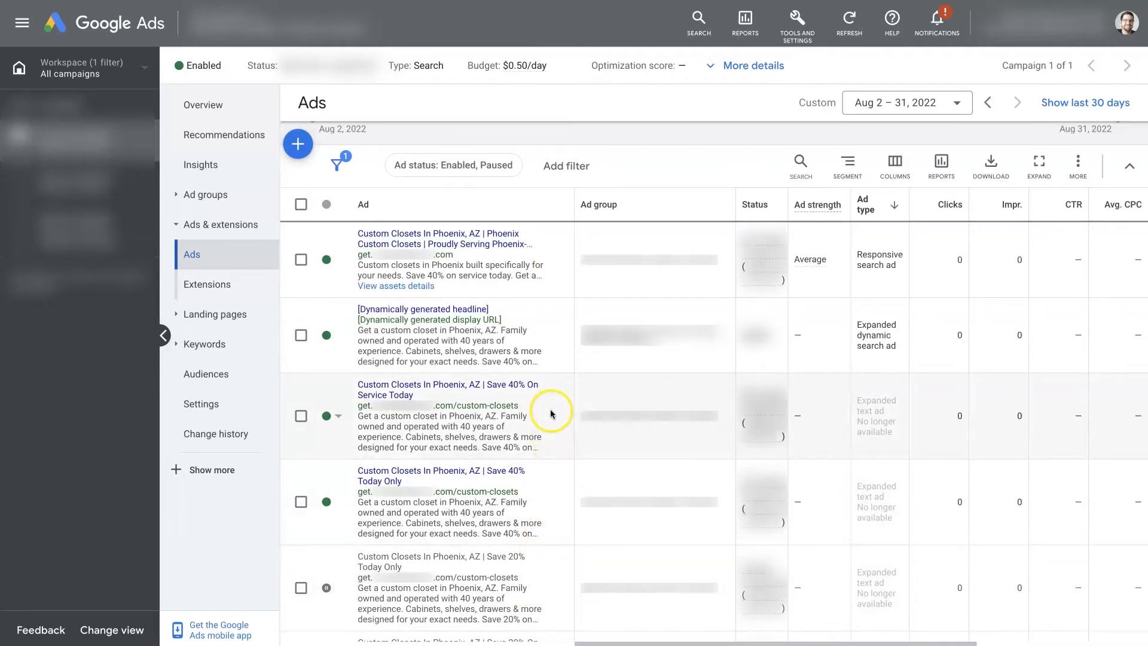
{"action": "mouse_move", "coordinate": [549, 412]}
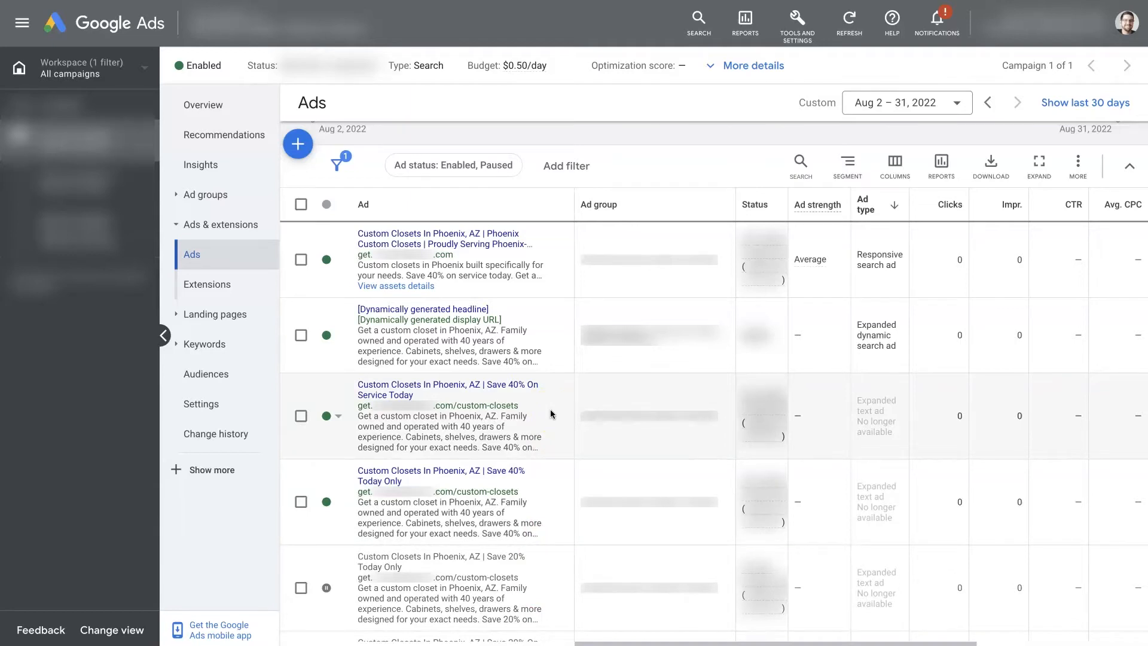
{"action": "mouse_move", "coordinate": [550, 364]}
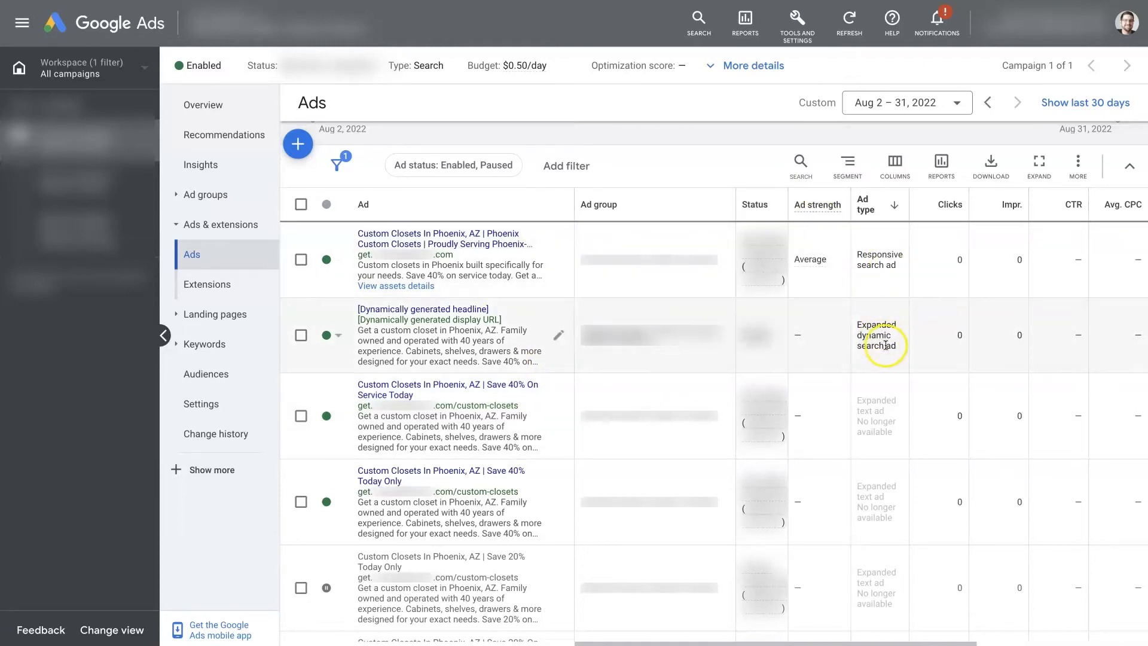
{"action": "mouse_move", "coordinate": [888, 360]}
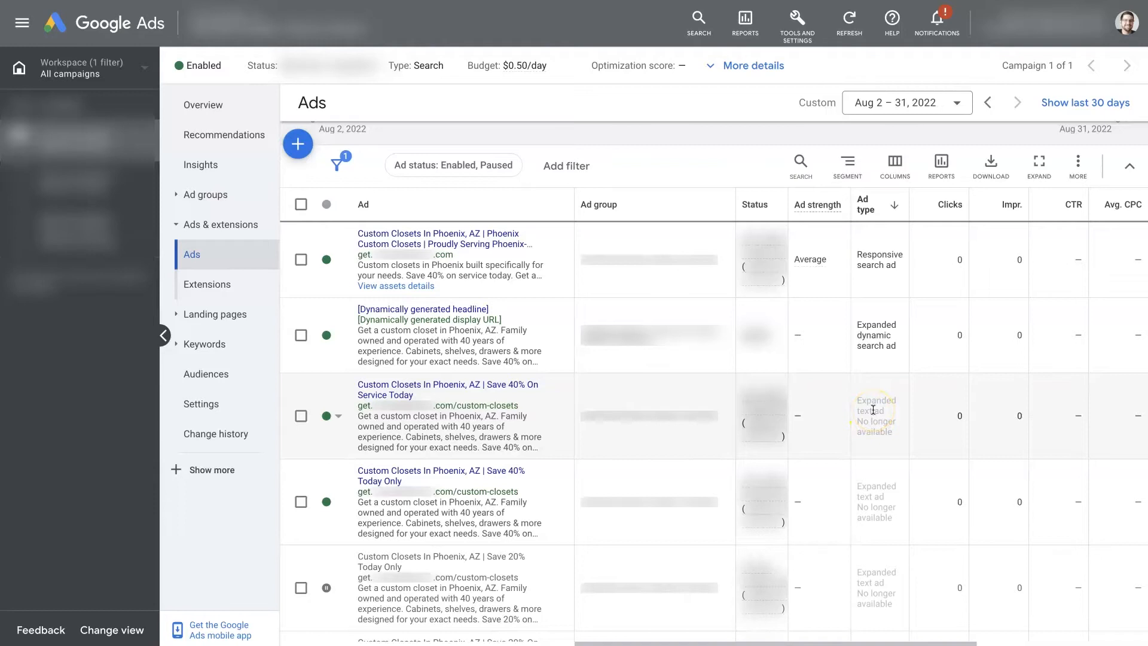
{"action": "mouse_move", "coordinate": [876, 293]}
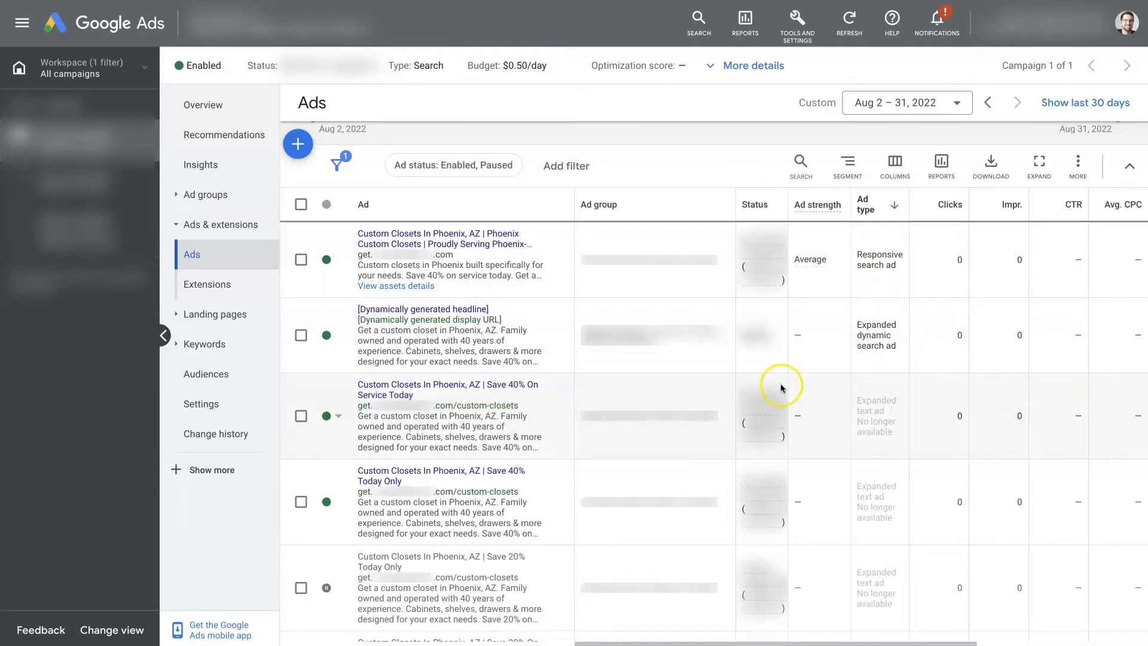
{"action": "mouse_move", "coordinate": [866, 435]}
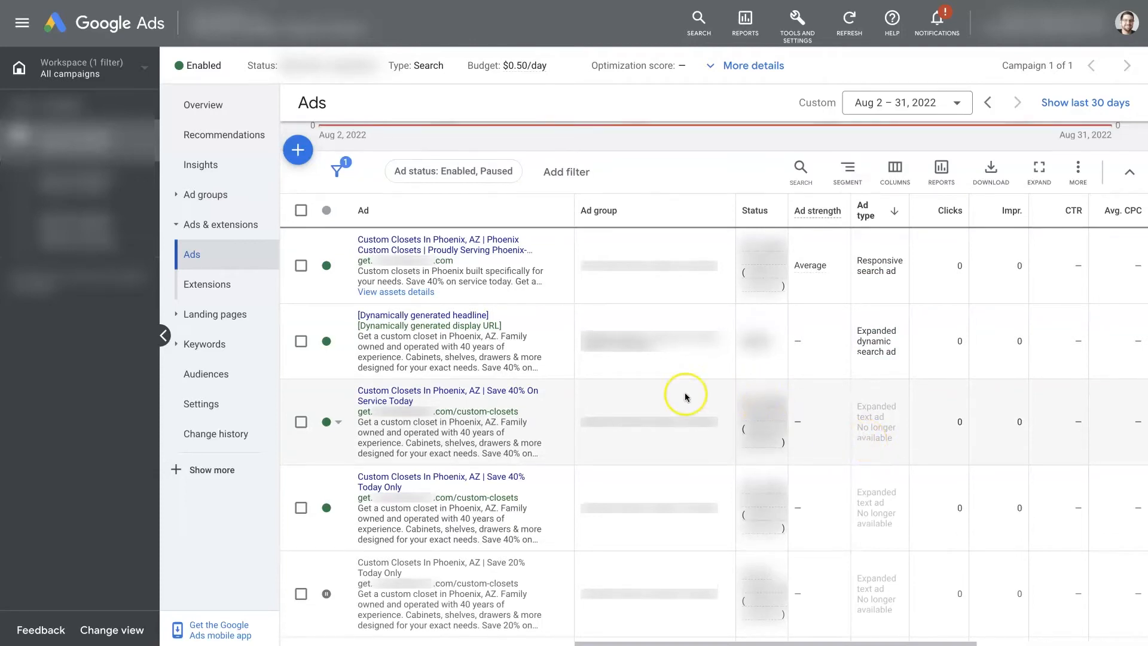
{"action": "mouse_move", "coordinate": [461, 427]}
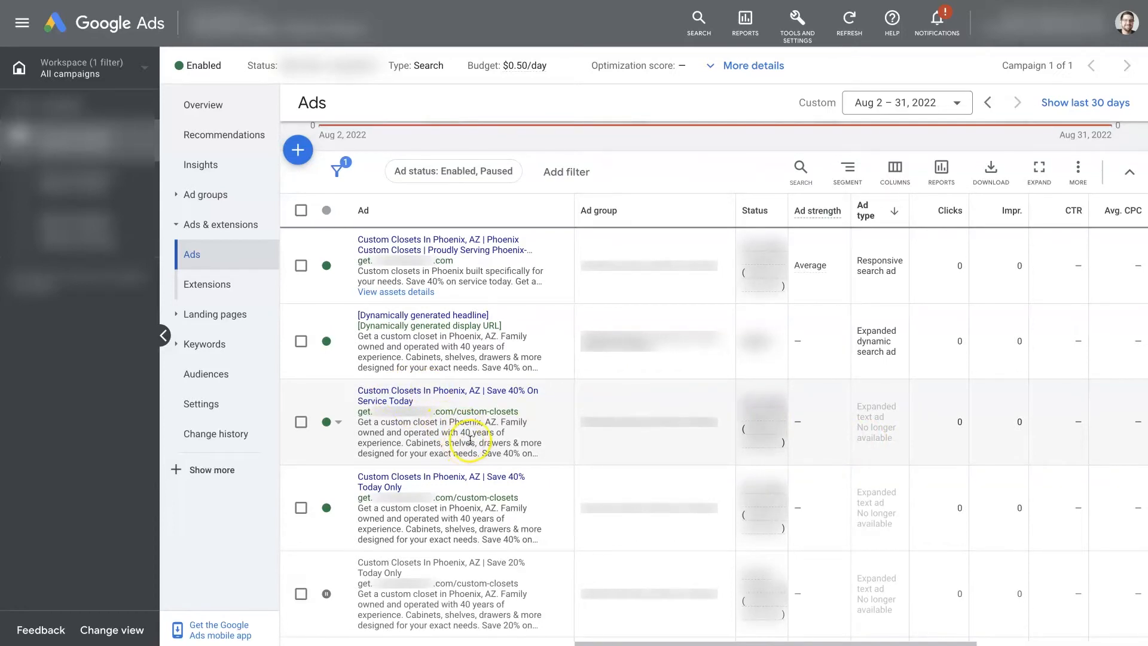
{"action": "scroll", "scroll_direction": "down", "scroll_amount": 3}
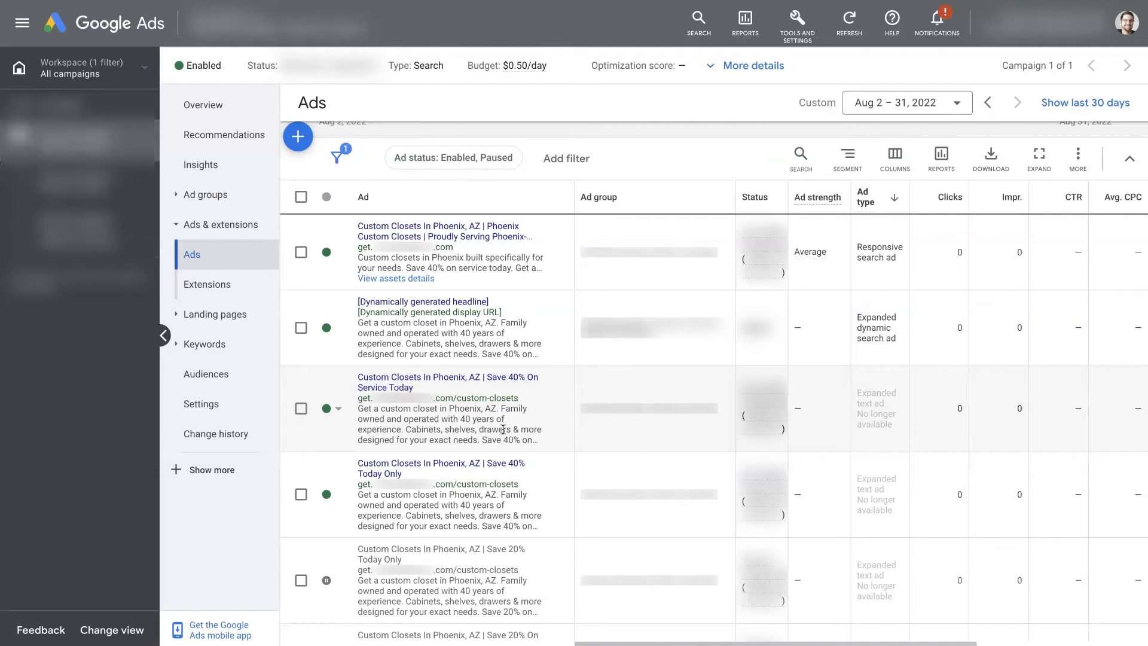
{"action": "mouse_move", "coordinate": [660, 253]}
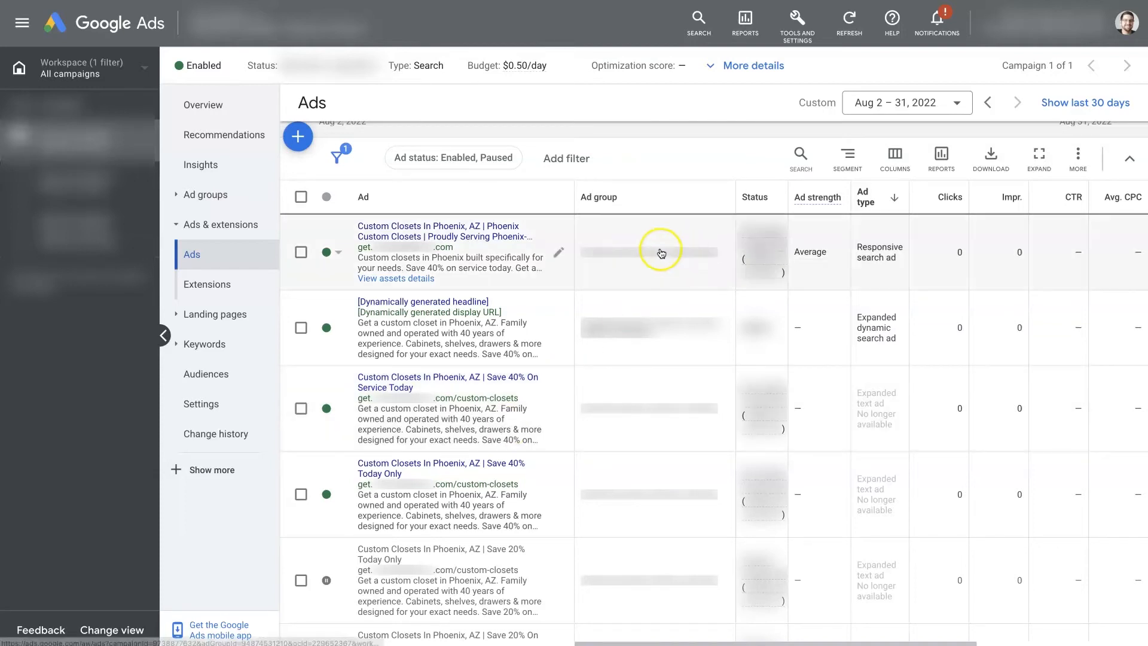
{"action": "mouse_move", "coordinate": [520, 257]}
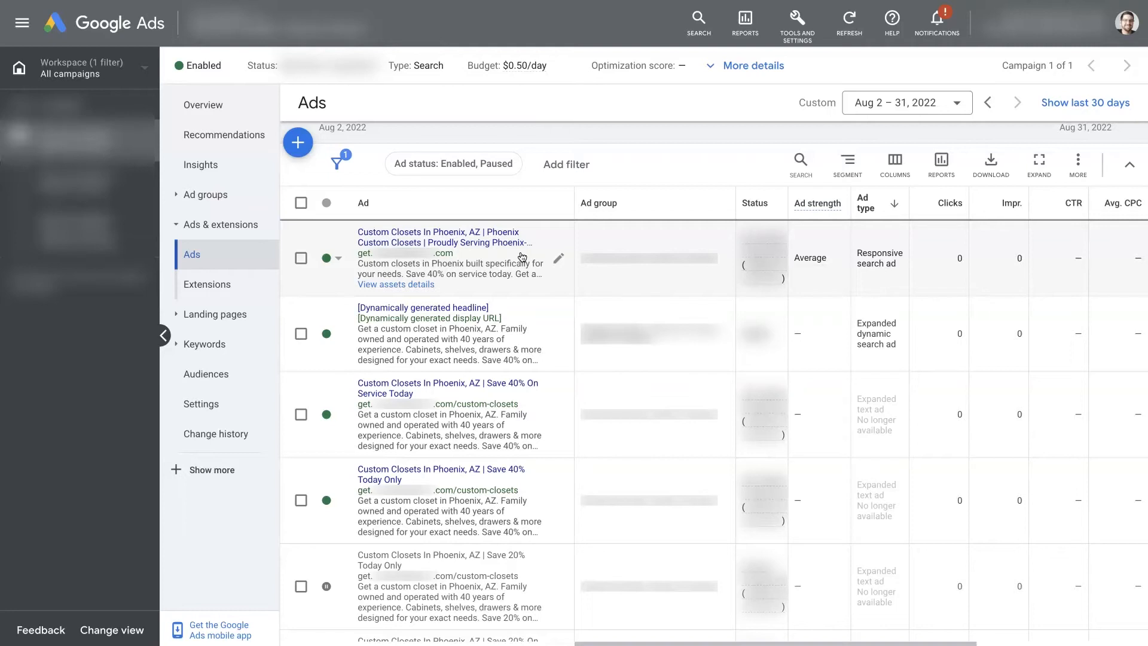
{"action": "mouse_move", "coordinate": [559, 258]}
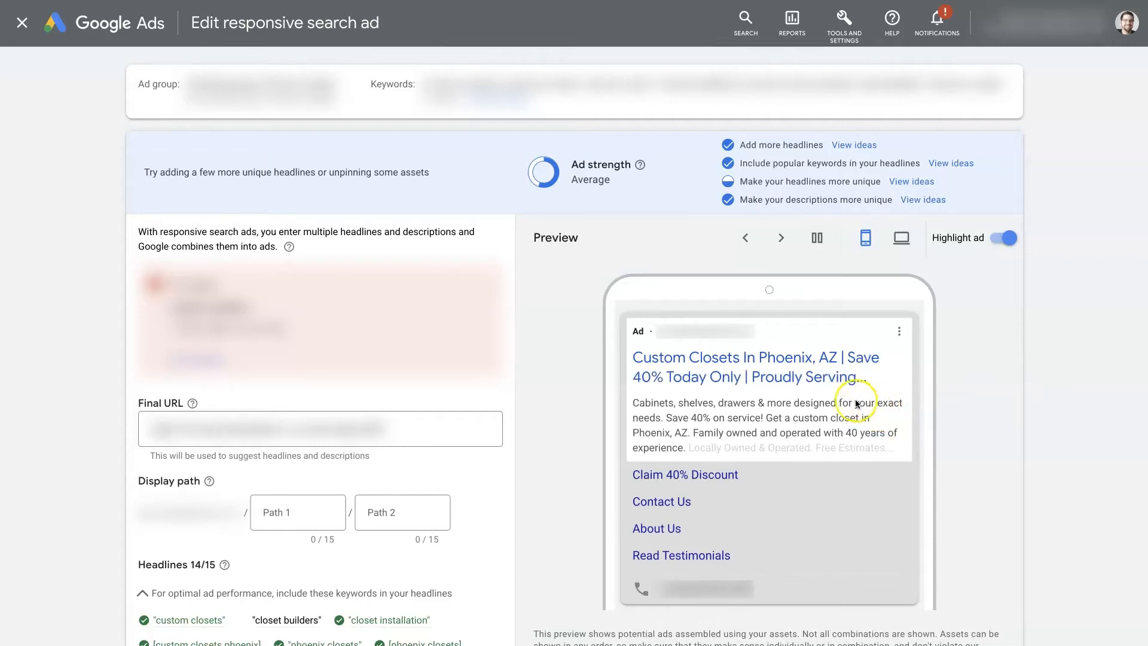
{"action": "mouse_move", "coordinate": [859, 428]}
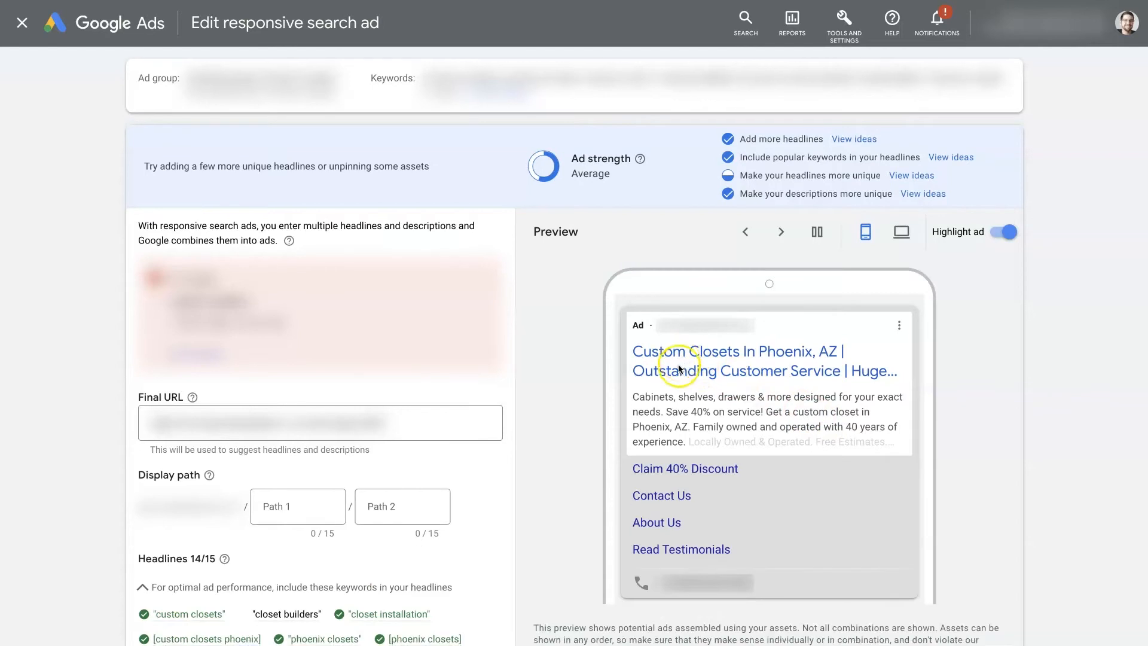
{"action": "scroll", "scroll_direction": "down", "scroll_amount": 3}
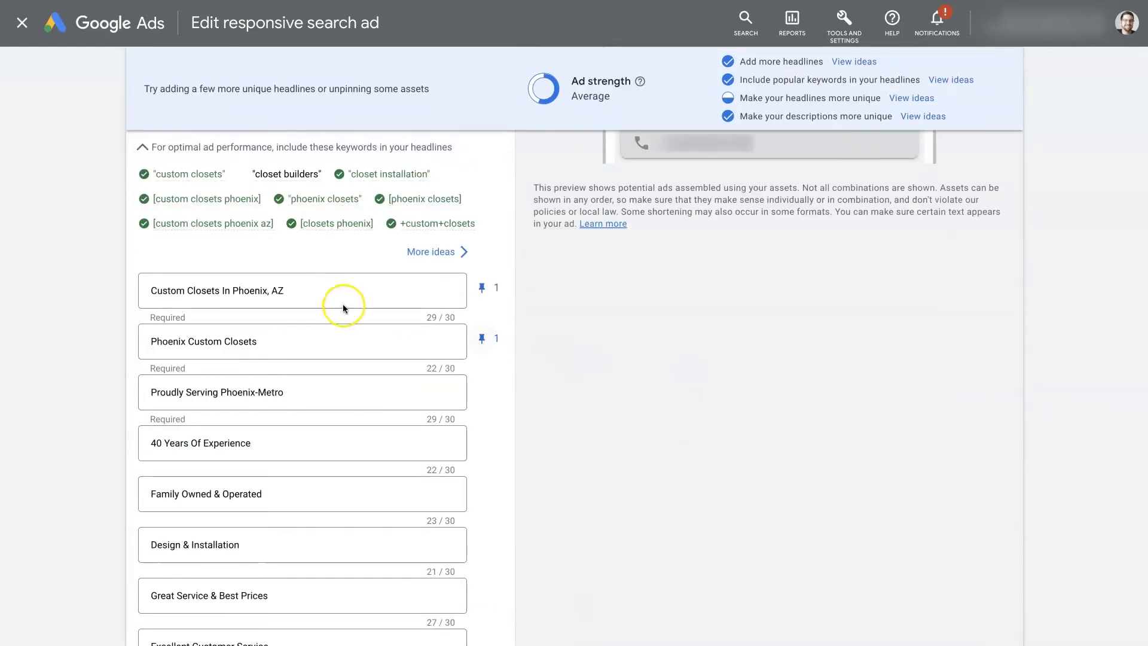
{"action": "mouse_move", "coordinate": [321, 428]}
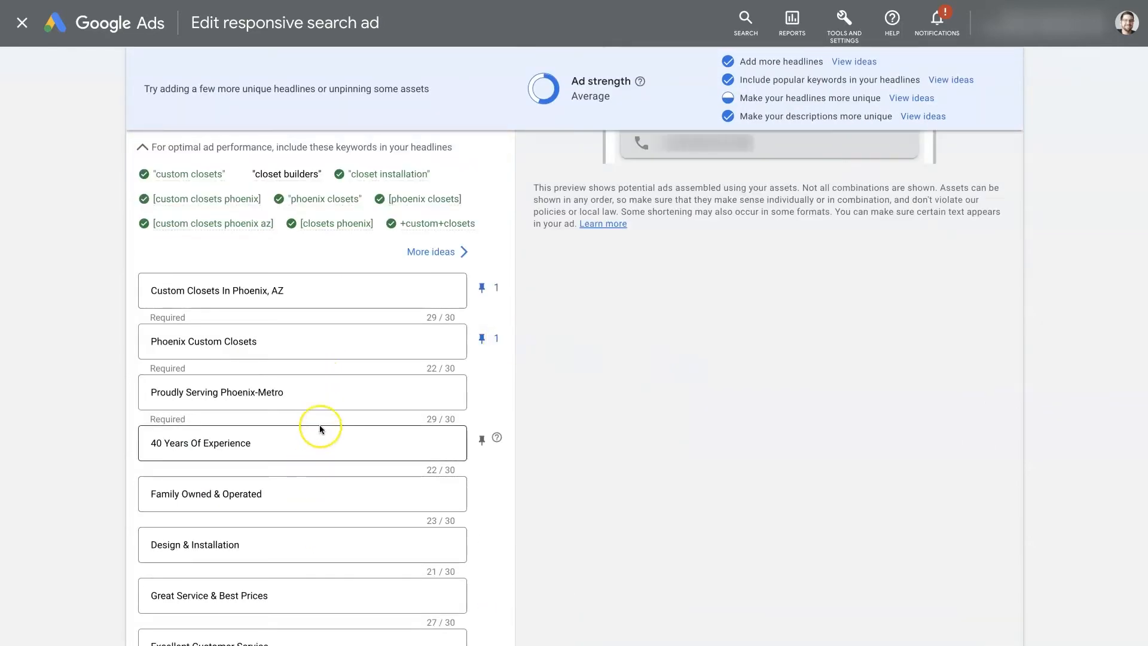
{"action": "scroll", "scroll_direction": "down", "scroll_amount": 3}
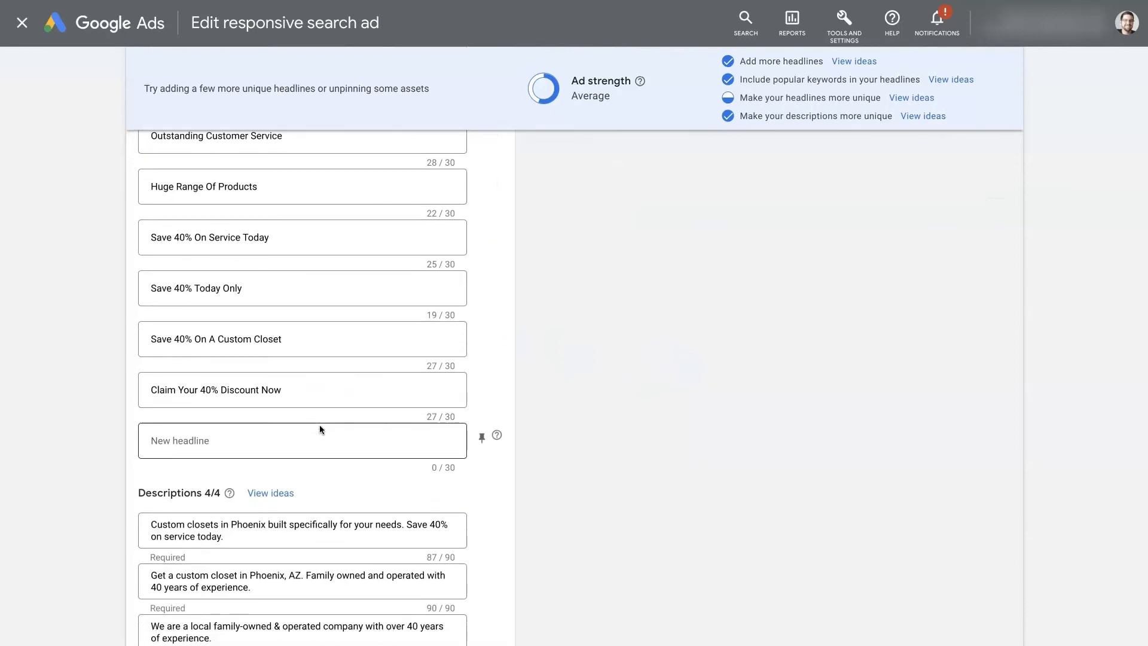
{"action": "scroll", "scroll_direction": "down", "scroll_amount": 3}
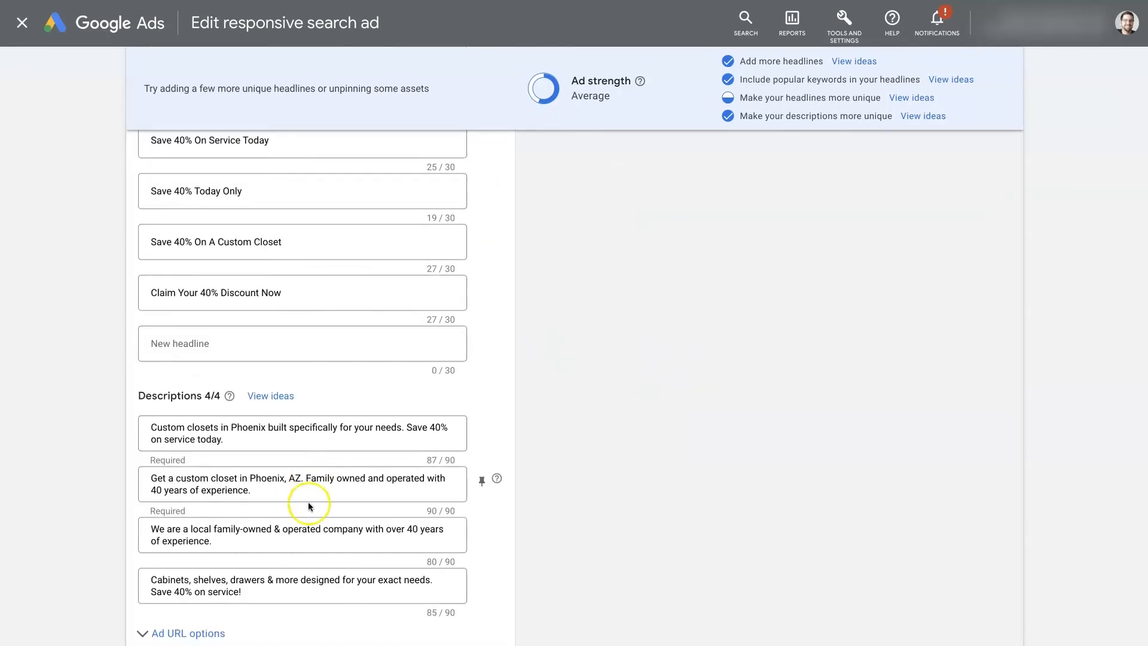
{"action": "scroll", "scroll_direction": "up", "scroll_amount": 3}
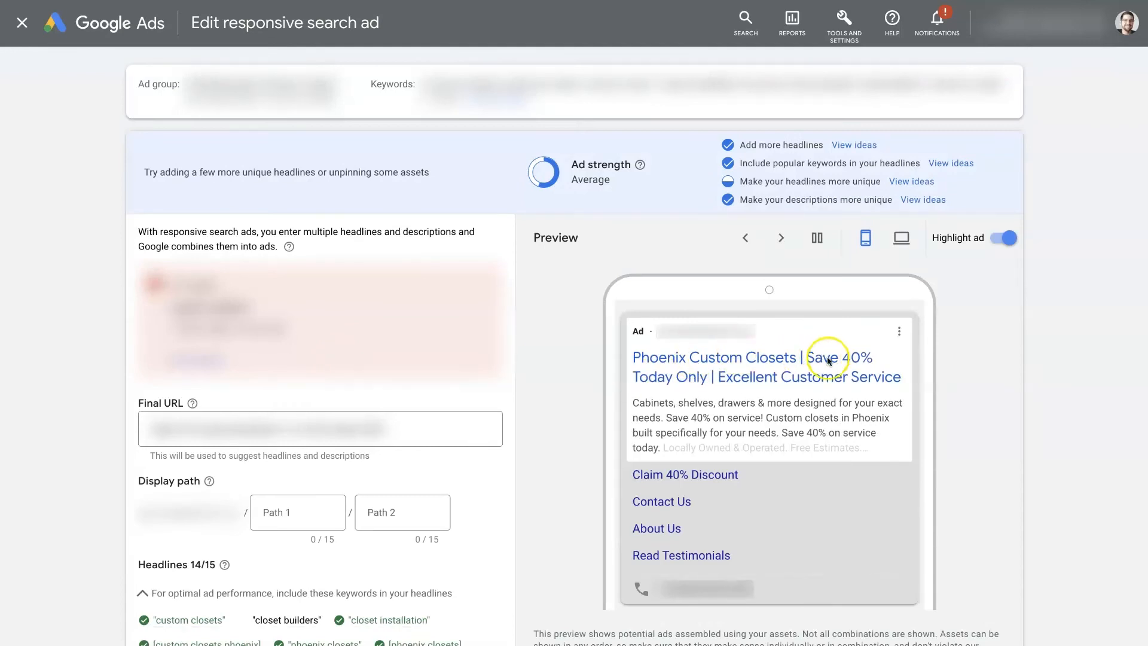
{"action": "mouse_move", "coordinate": [741, 386]}
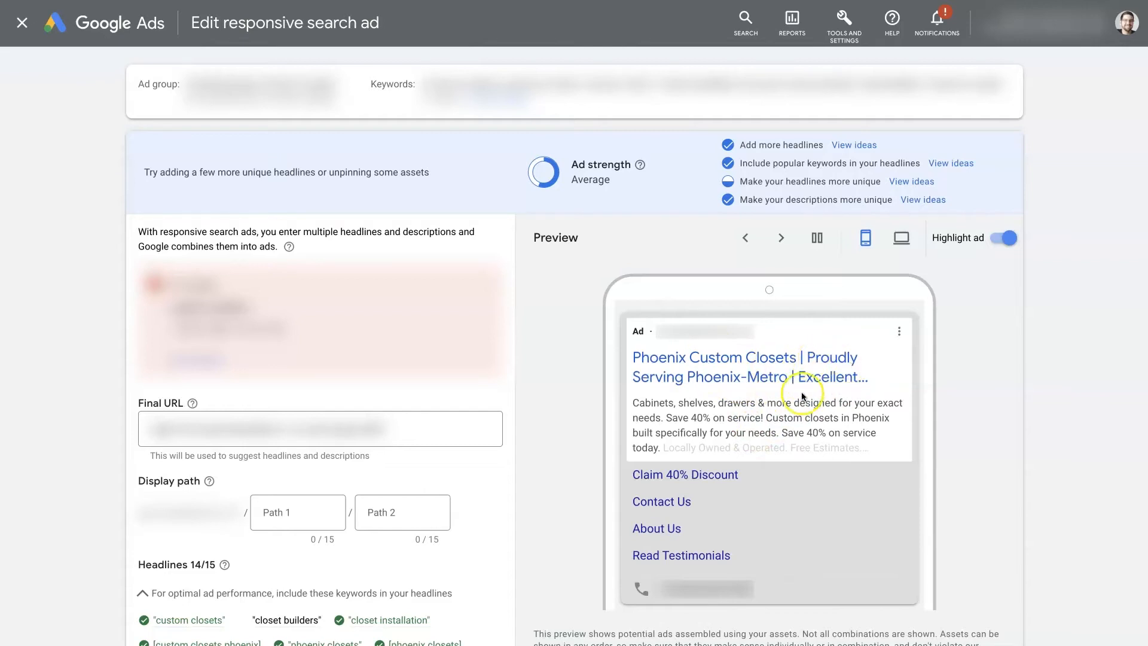
{"action": "mouse_move", "coordinate": [979, 438]}
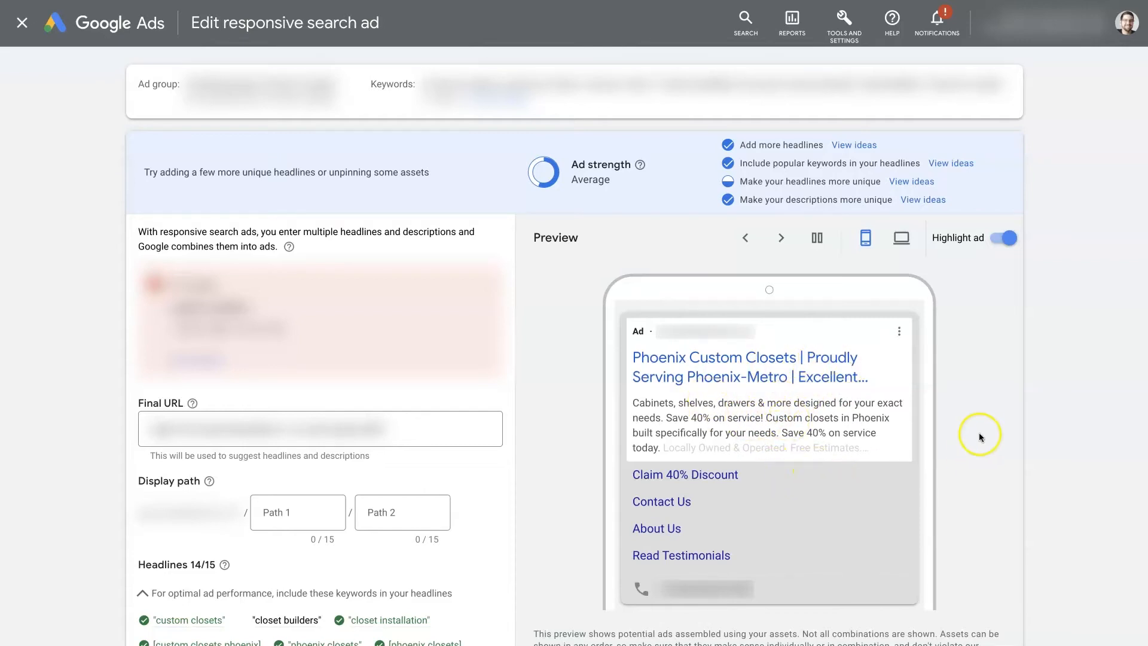
{"action": "mouse_move", "coordinate": [973, 428]}
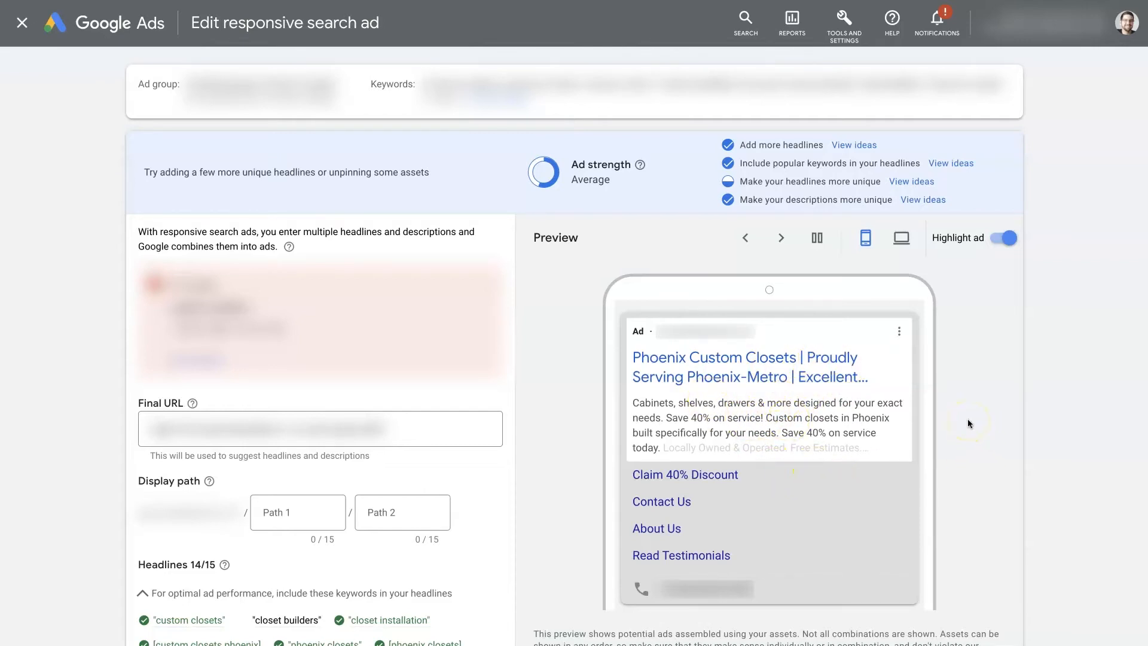
Step the preview through nine successive headline and description combinations using the next arrow.
{"action": "left_click", "coordinate": [779, 237]}
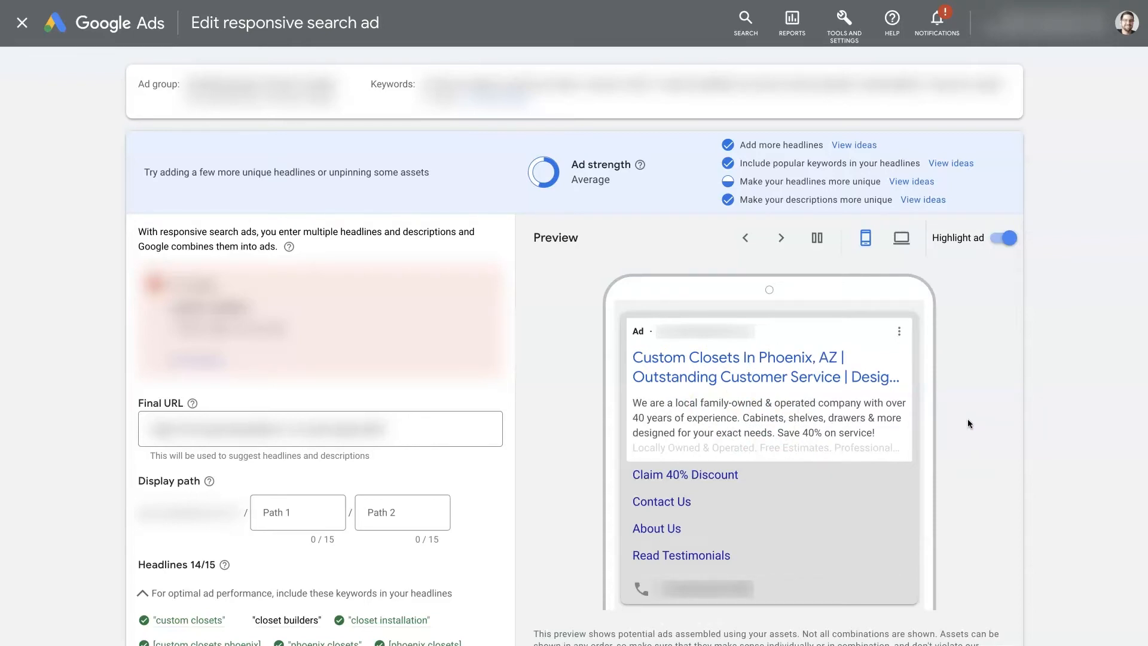
{"action": "left_click", "coordinate": [781, 237]}
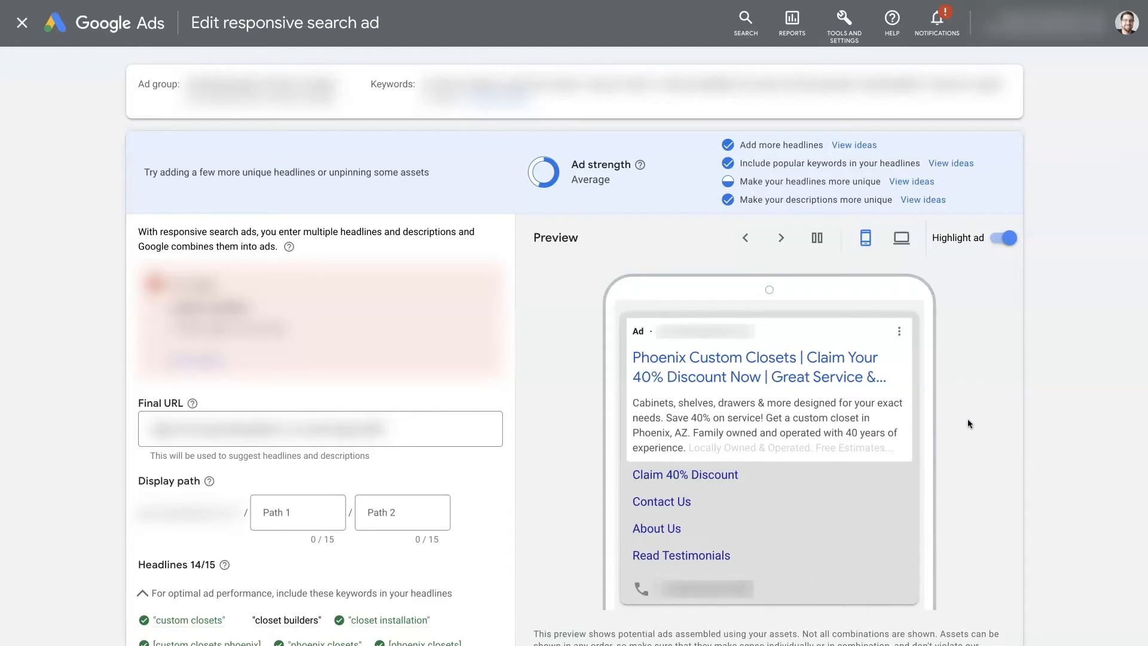
{"action": "left_click", "coordinate": [779, 237]}
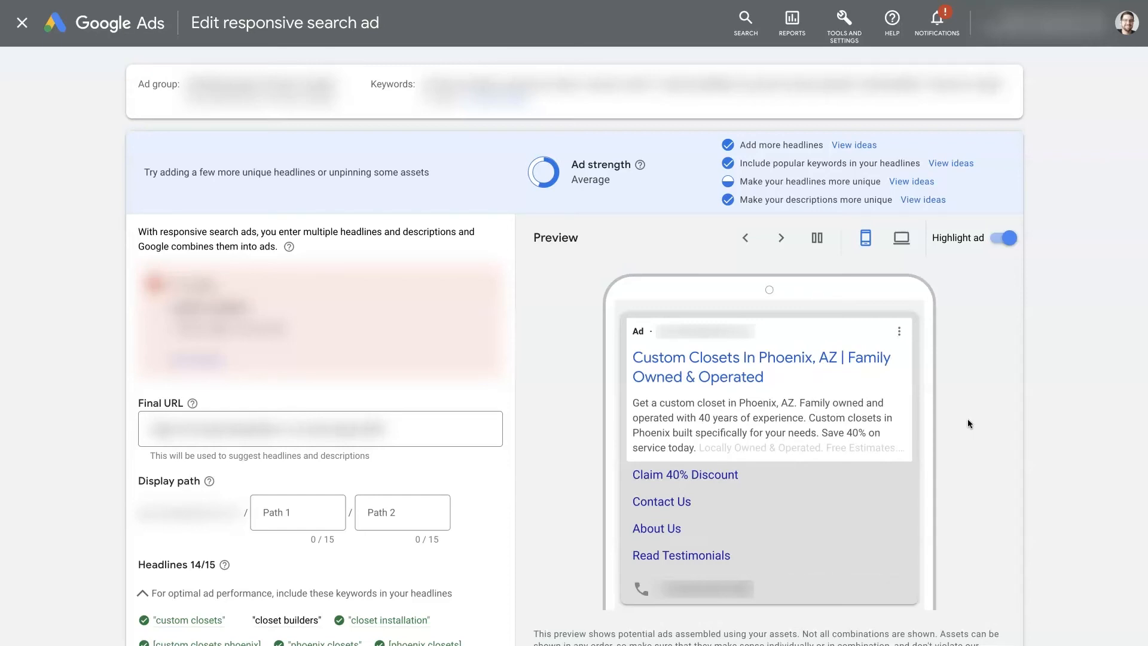
{"action": "left_click", "coordinate": [779, 237]}
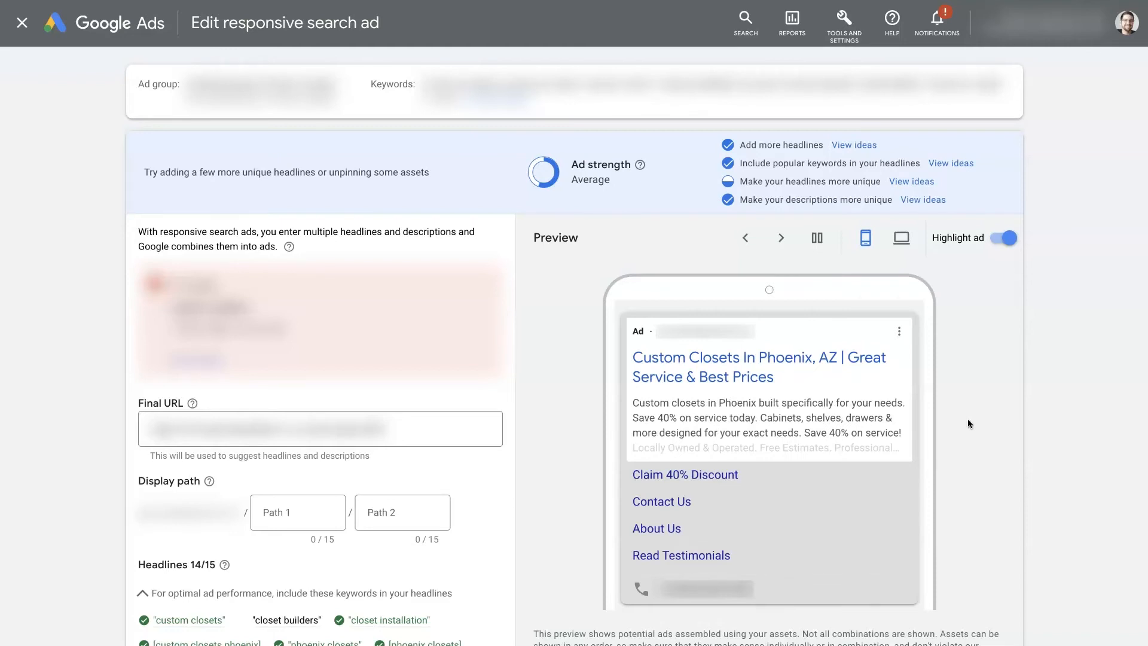
{"action": "left_click", "coordinate": [779, 237]}
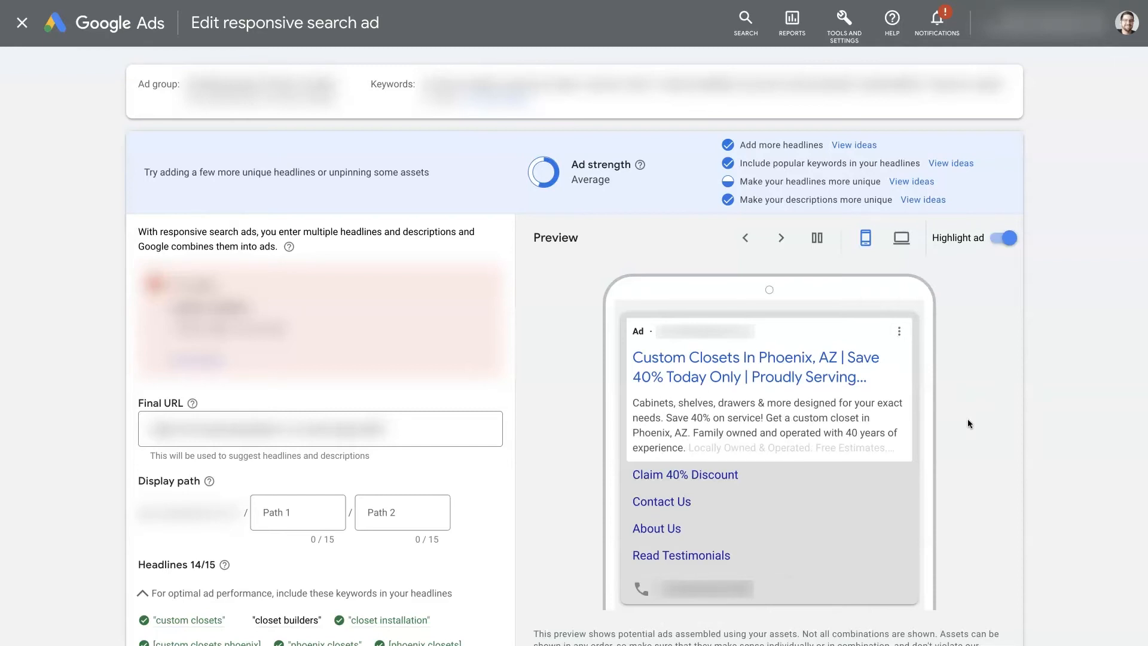
{"action": "left_click", "coordinate": [781, 237]}
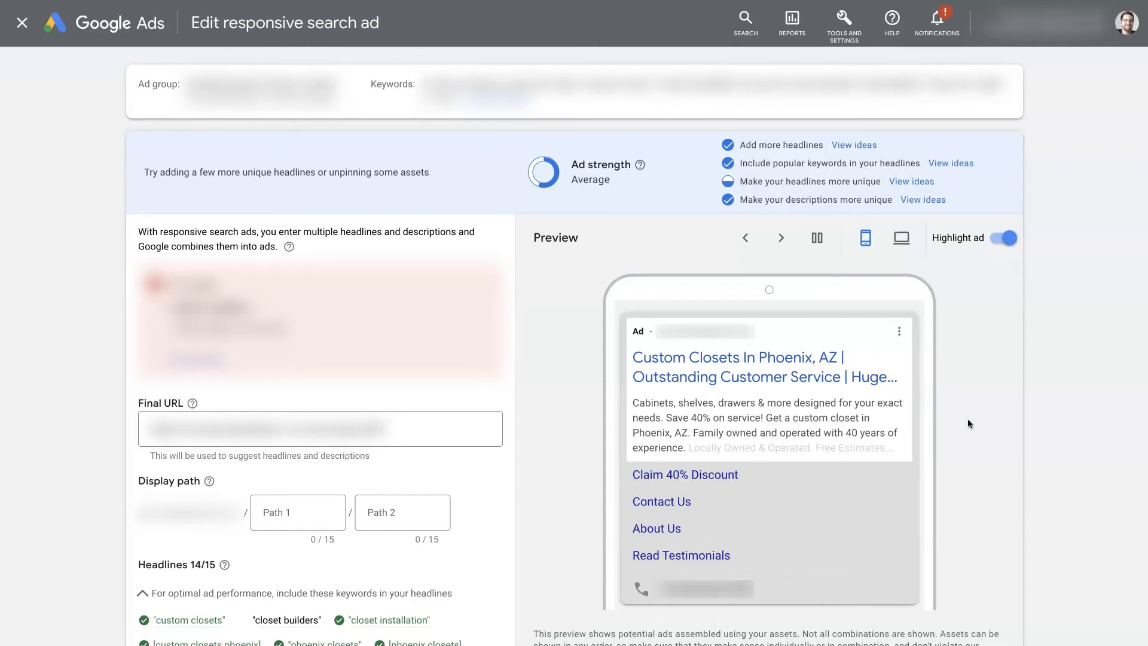
{"action": "left_click", "coordinate": [781, 237]}
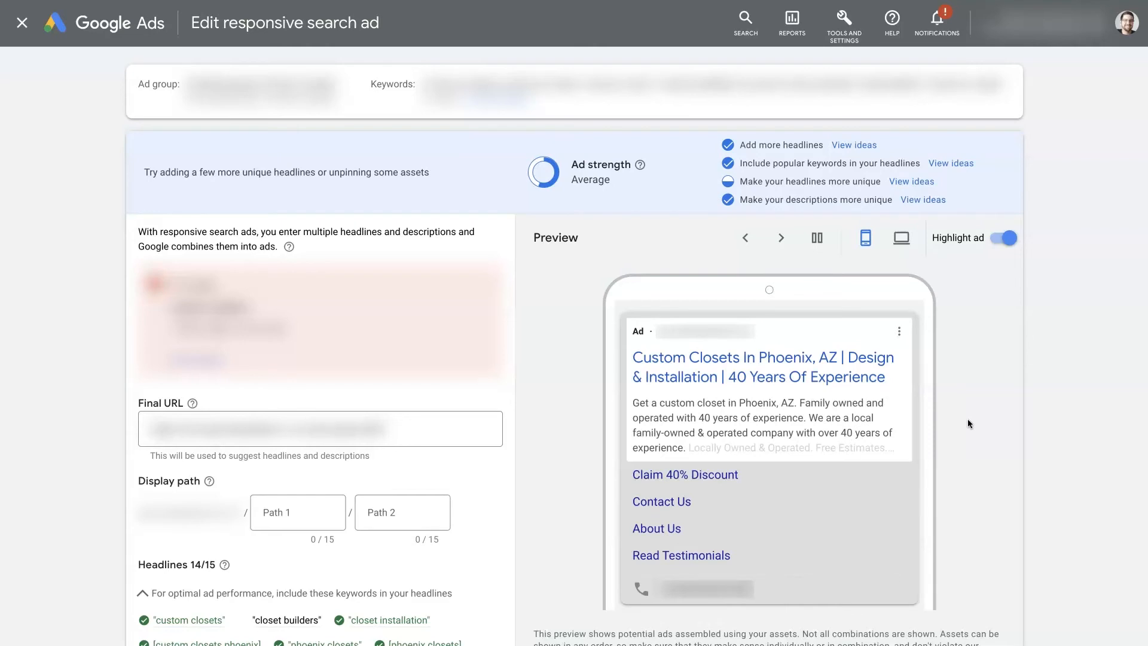
{"action": "left_click", "coordinate": [780, 237]}
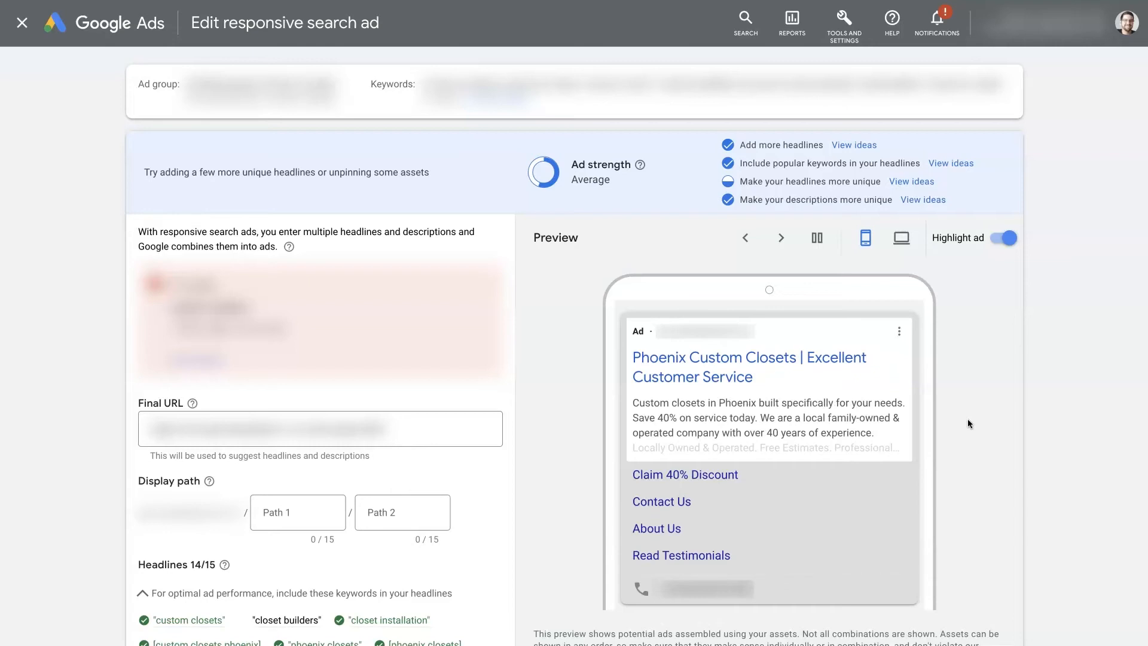
{"action": "left_click", "coordinate": [781, 237]}
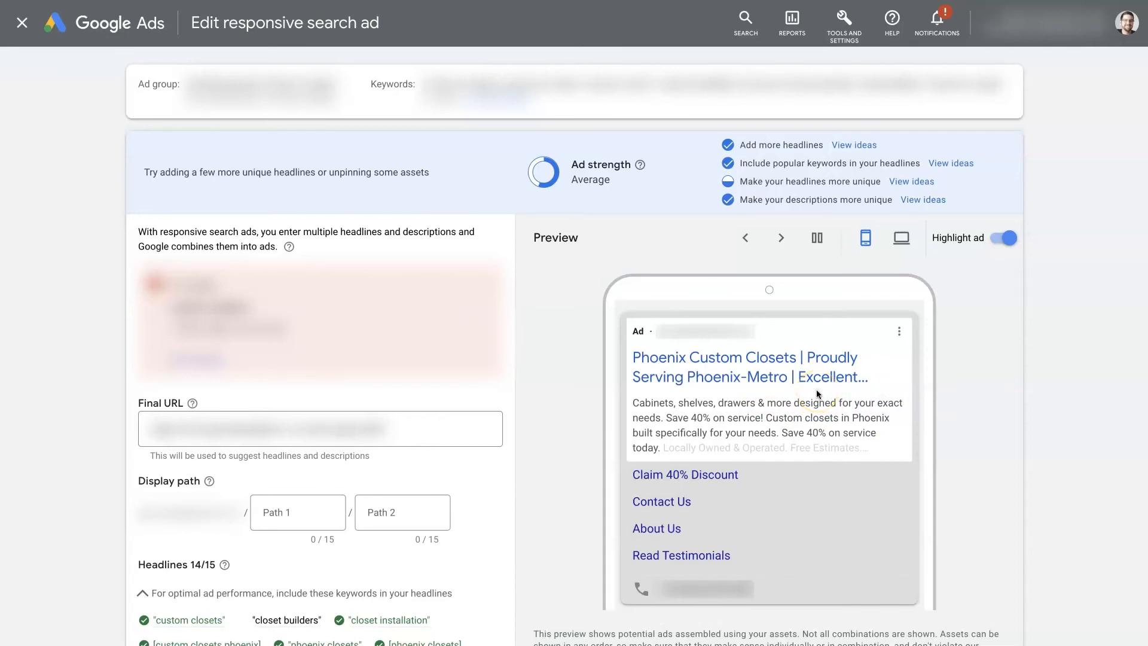
Advance the preview through six more headline and description combinations.
{"action": "left_click", "coordinate": [779, 237]}
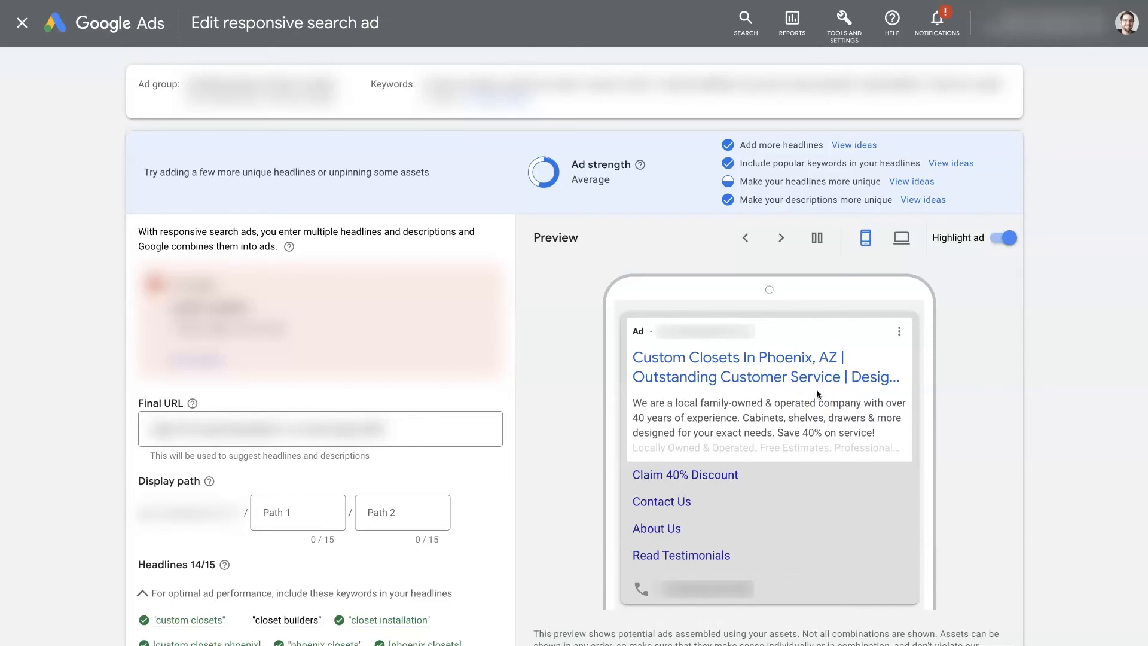
{"action": "left_click", "coordinate": [781, 237]}
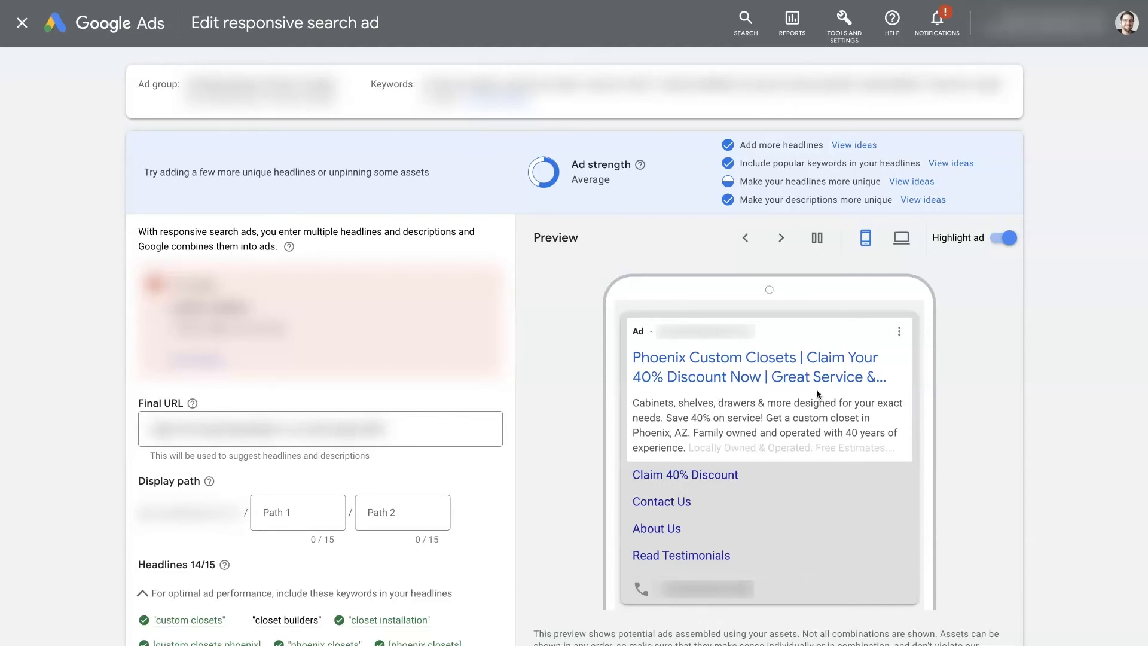
{"action": "left_click", "coordinate": [780, 237]}
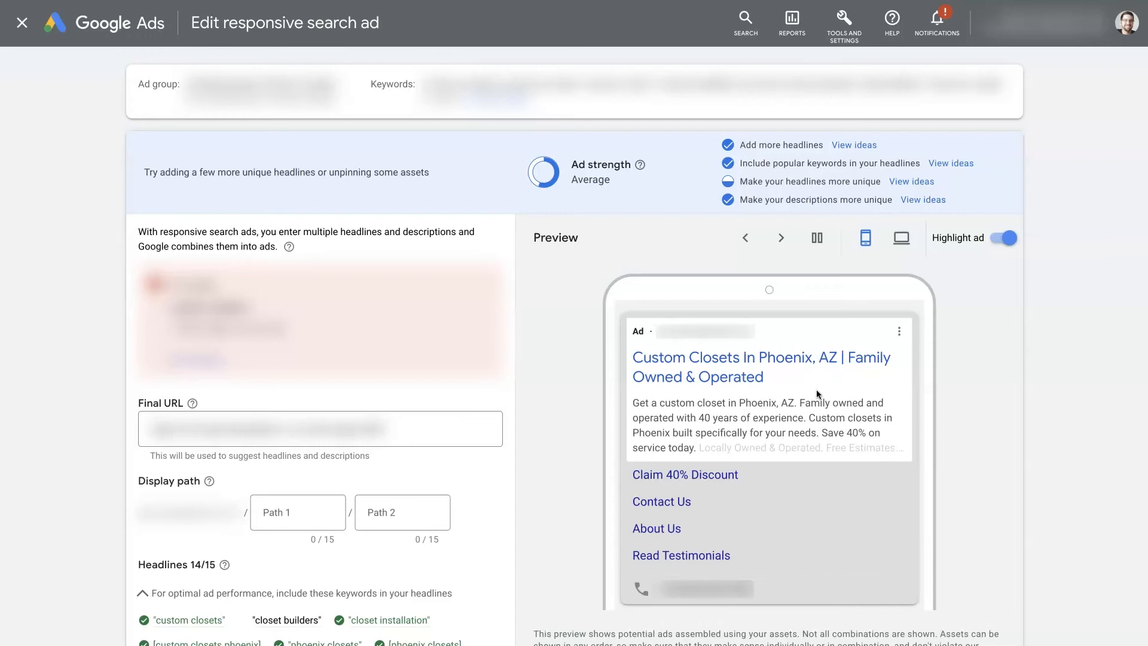
{"action": "left_click", "coordinate": [781, 236]}
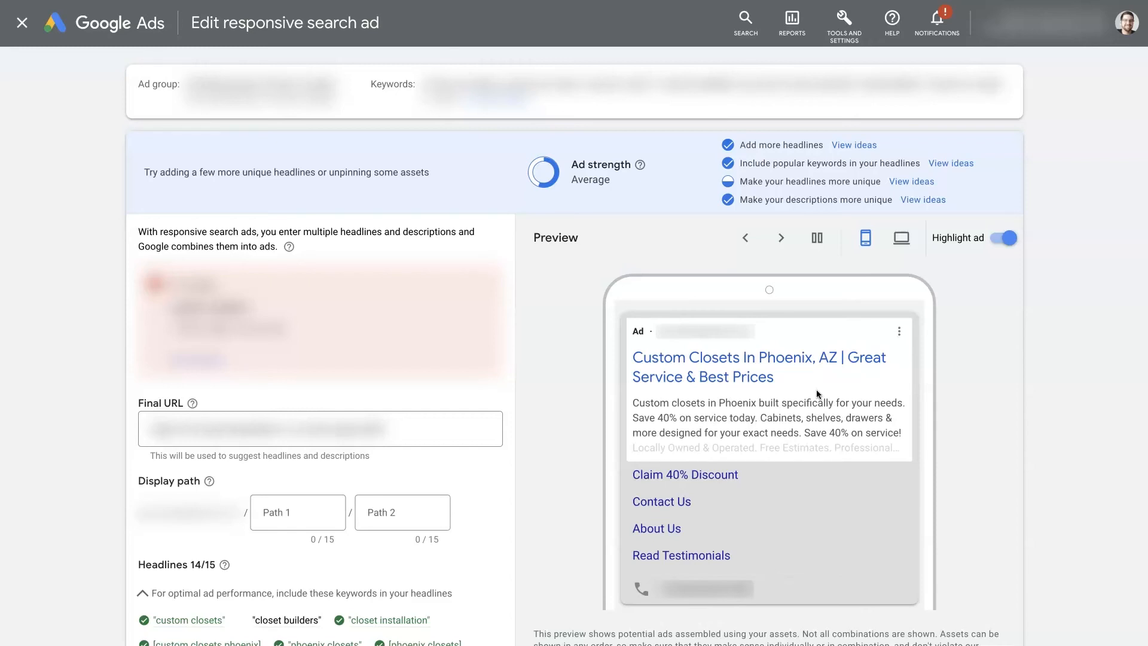
{"action": "left_click", "coordinate": [779, 237]}
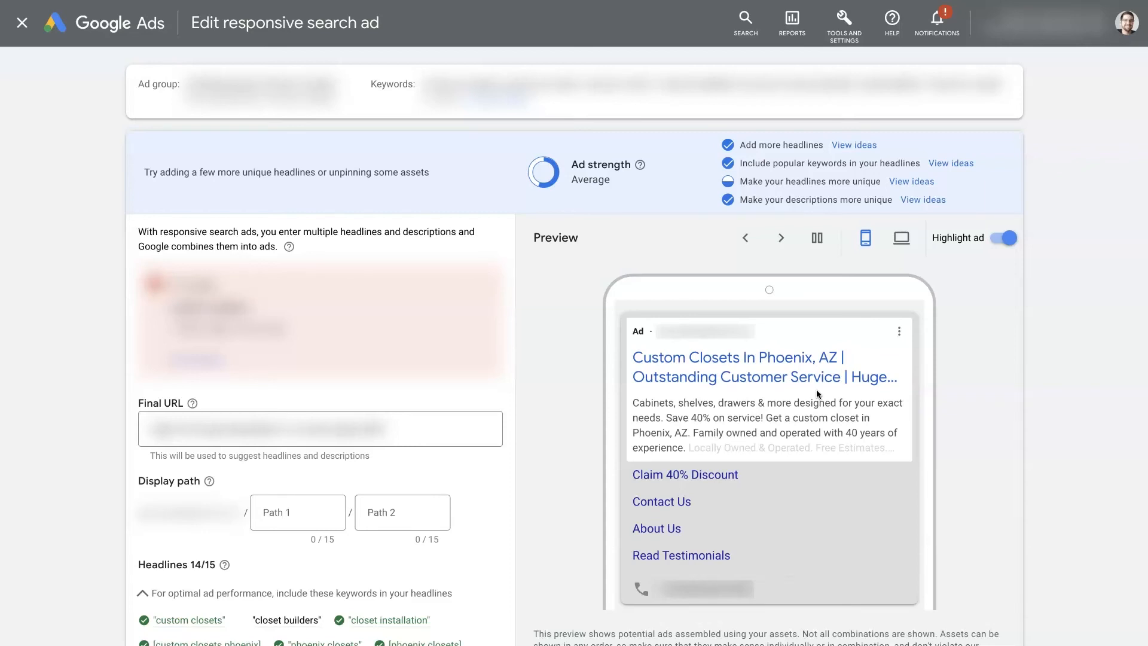
{"action": "left_click", "coordinate": [780, 237]}
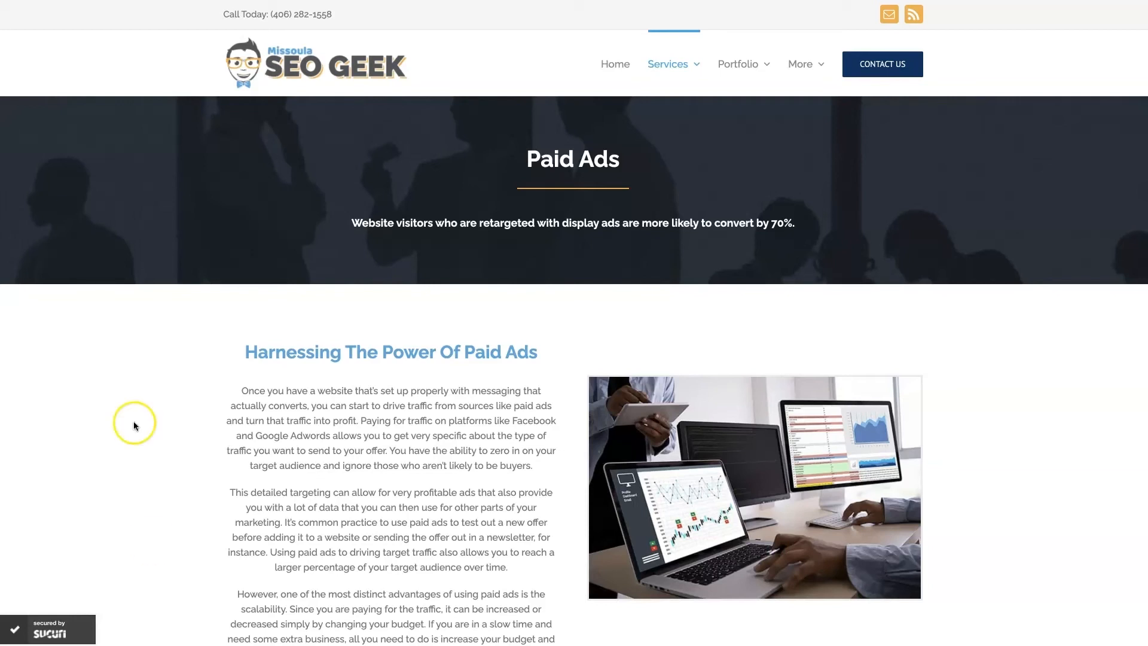
{"action": "mouse_move", "coordinate": [1058, 395]}
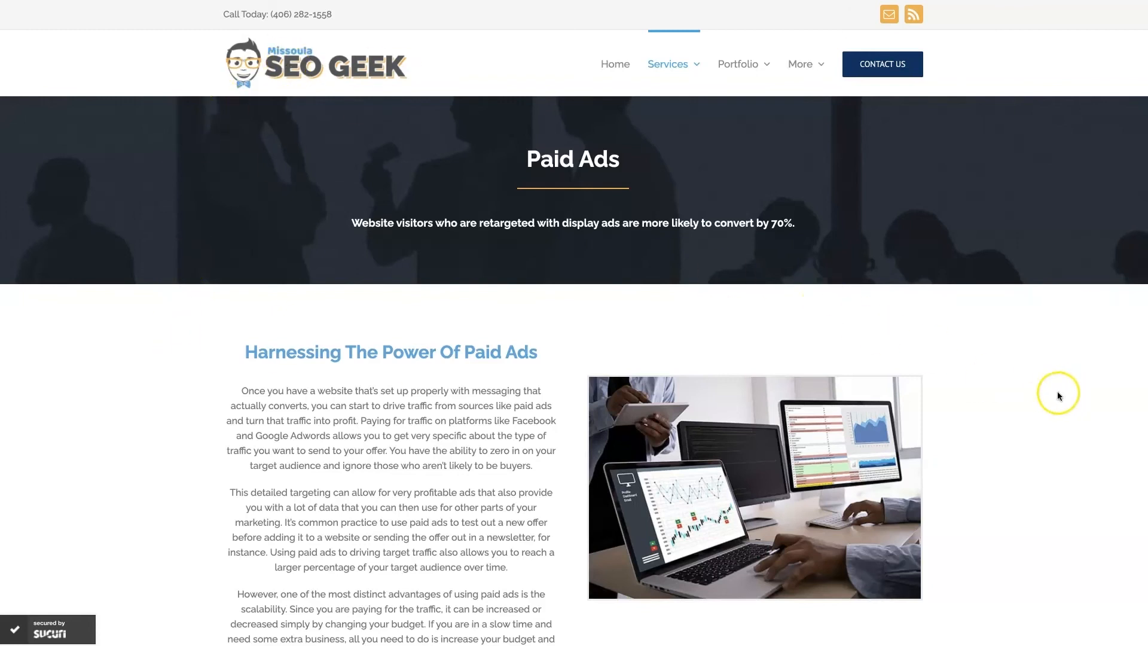
{"action": "mouse_move", "coordinate": [1033, 400]}
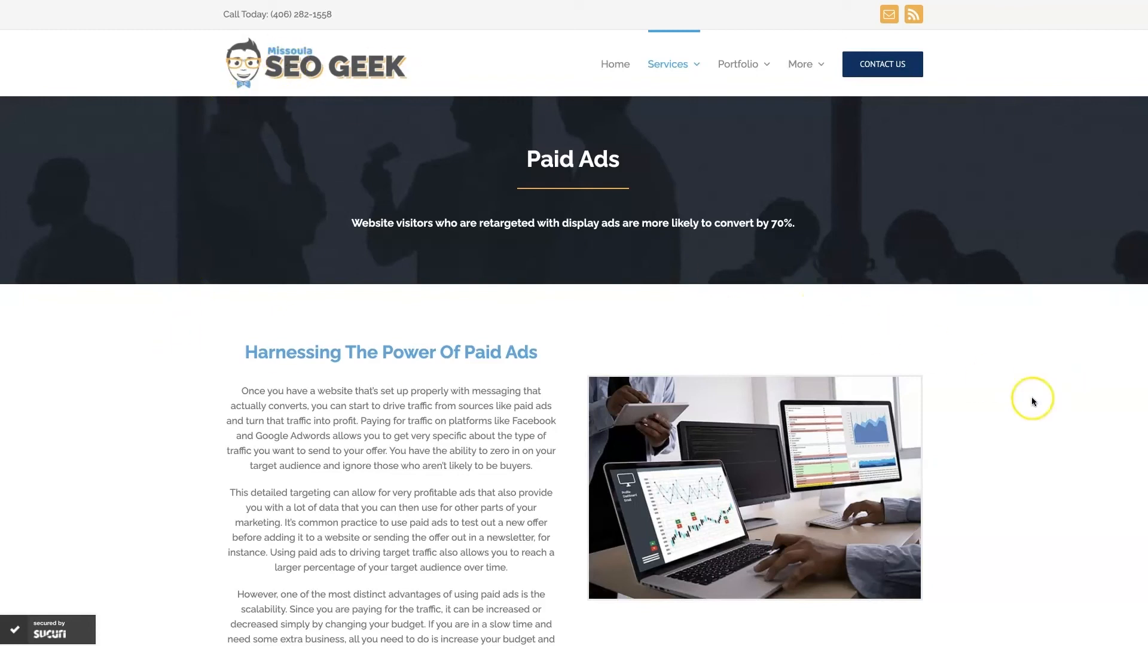
{"action": "mouse_move", "coordinate": [1033, 399]}
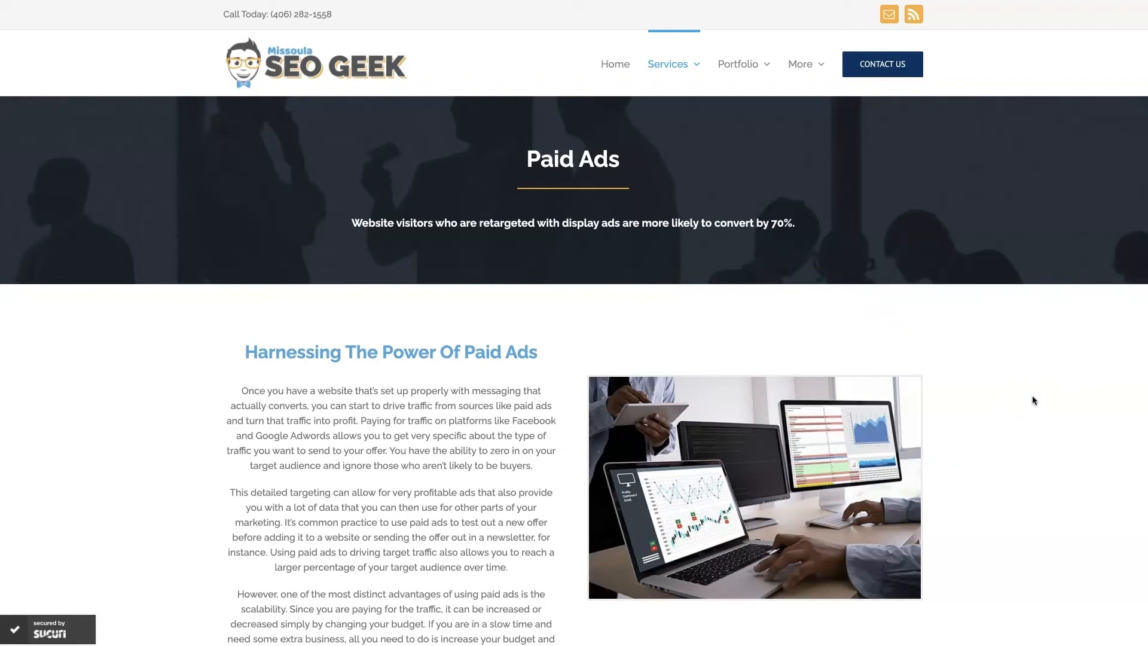
Scroll the Paid Ads page down to the Google Ads section and client review cards.
{"action": "scroll", "scroll_direction": "down", "scroll_amount": 3}
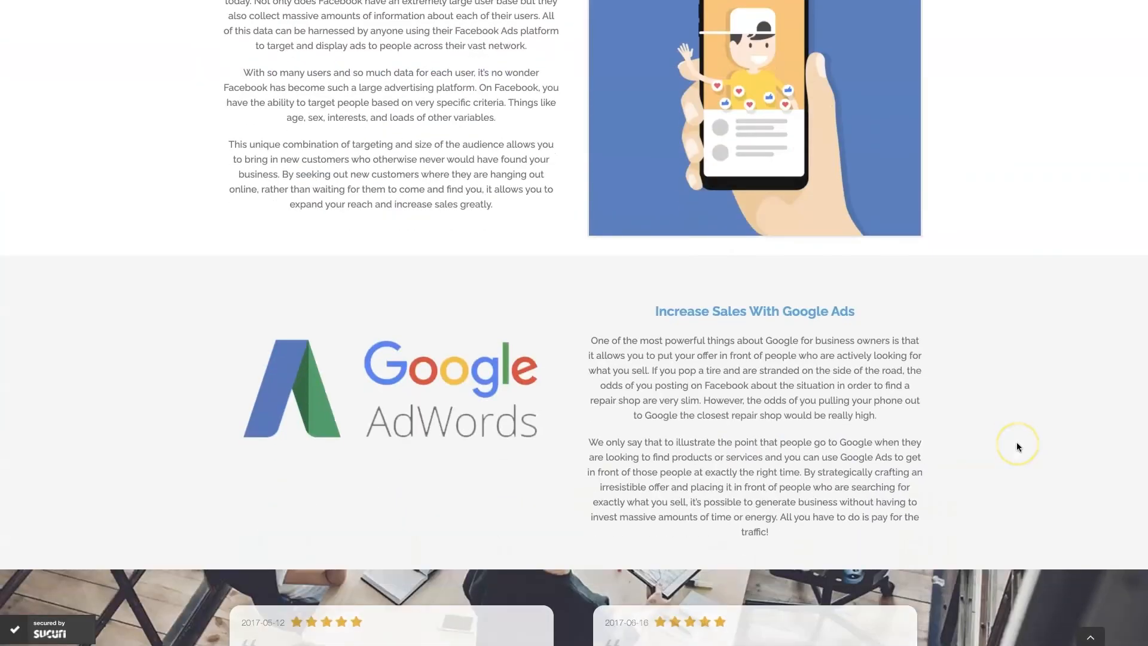
{"action": "scroll", "scroll_direction": "down", "scroll_amount": 3}
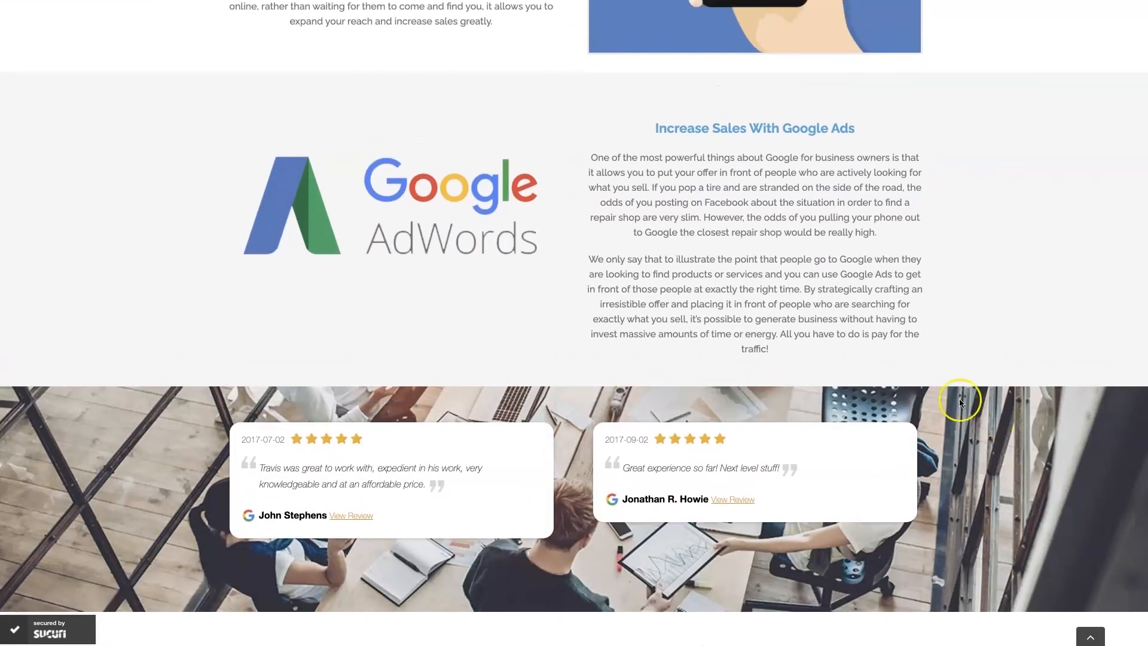
{"action": "mouse_move", "coordinate": [1015, 322]}
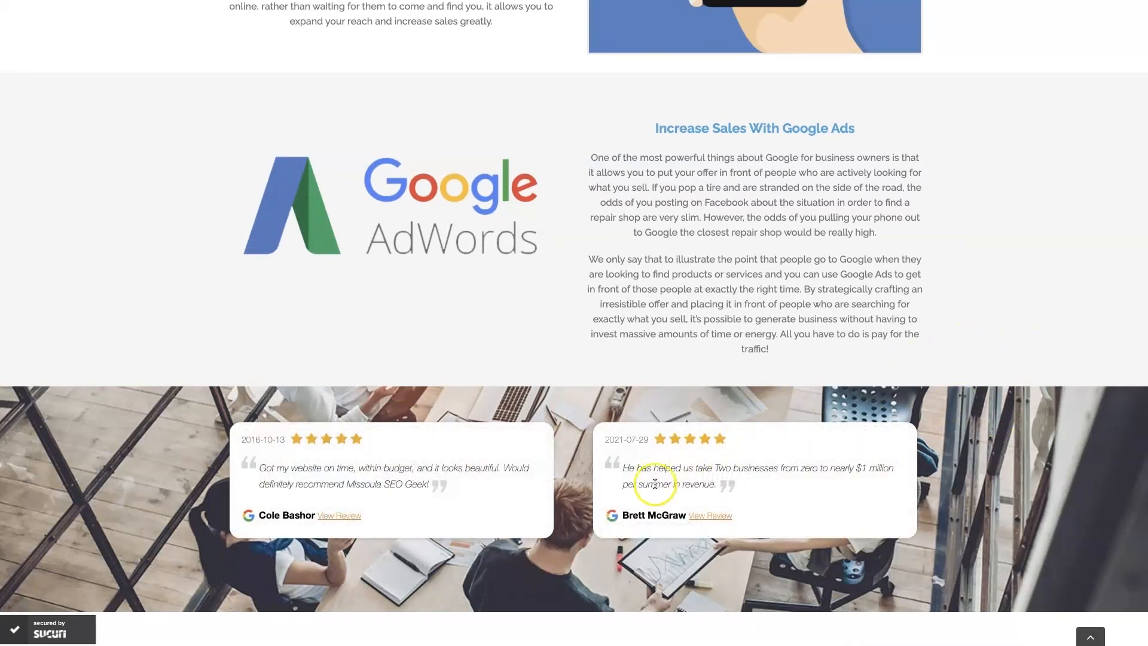
{"action": "mouse_move", "coordinate": [786, 514]}
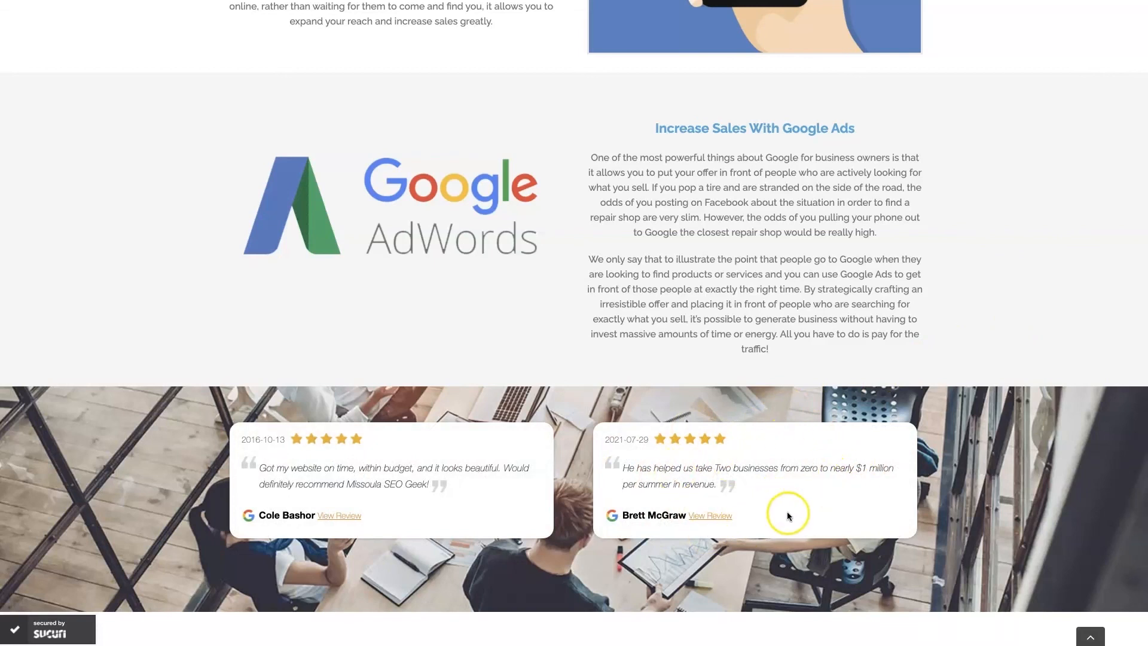